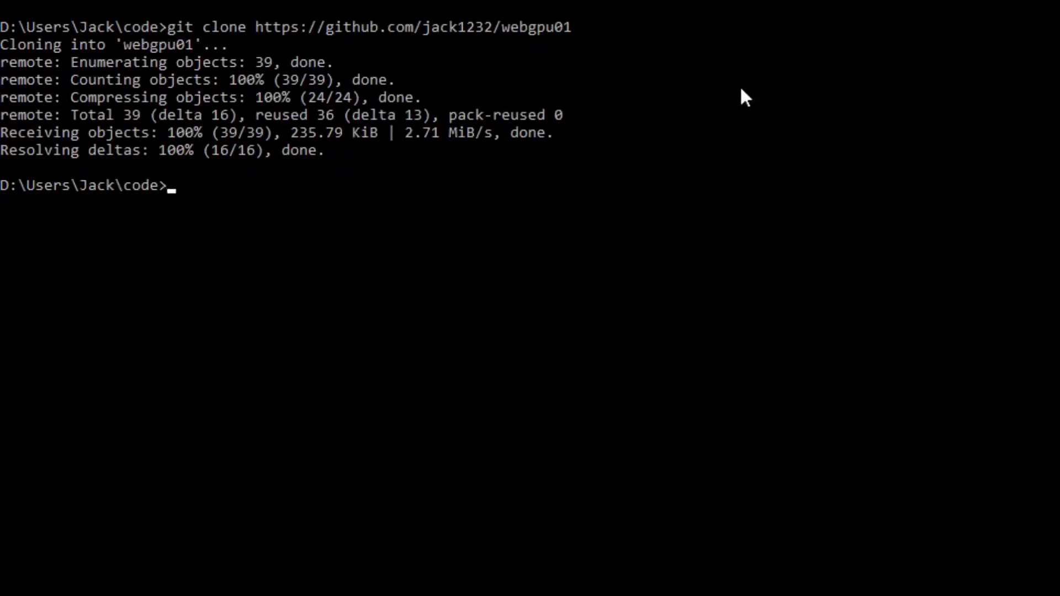
{"action": "mouse_move", "coordinate": [536, 89]}
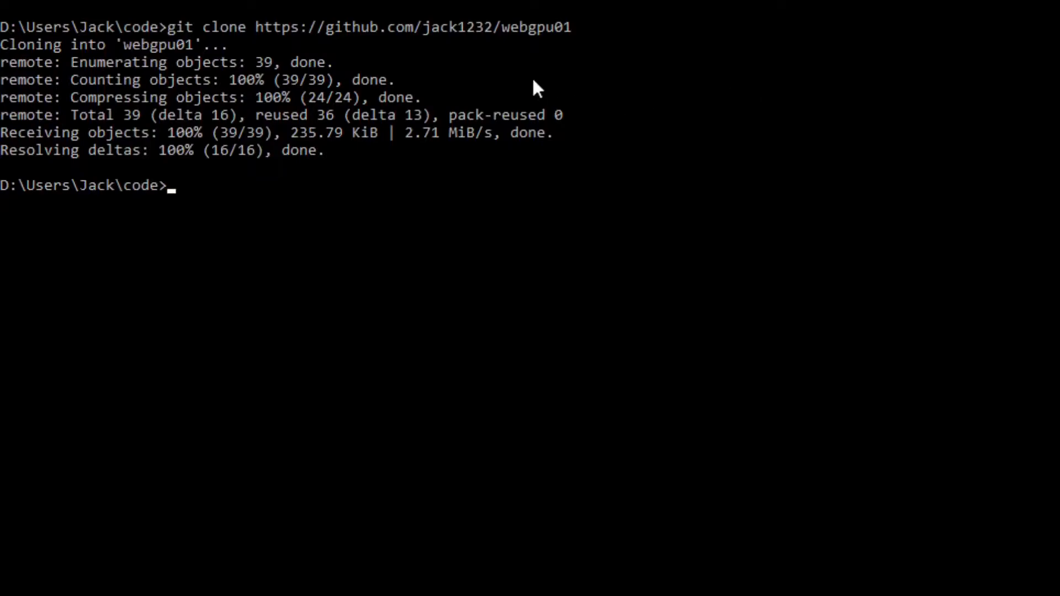
- Rename the cloned webgpu01 folder to gpu002 and change into it
{"action": "double_click", "coordinate": [155, 44]}
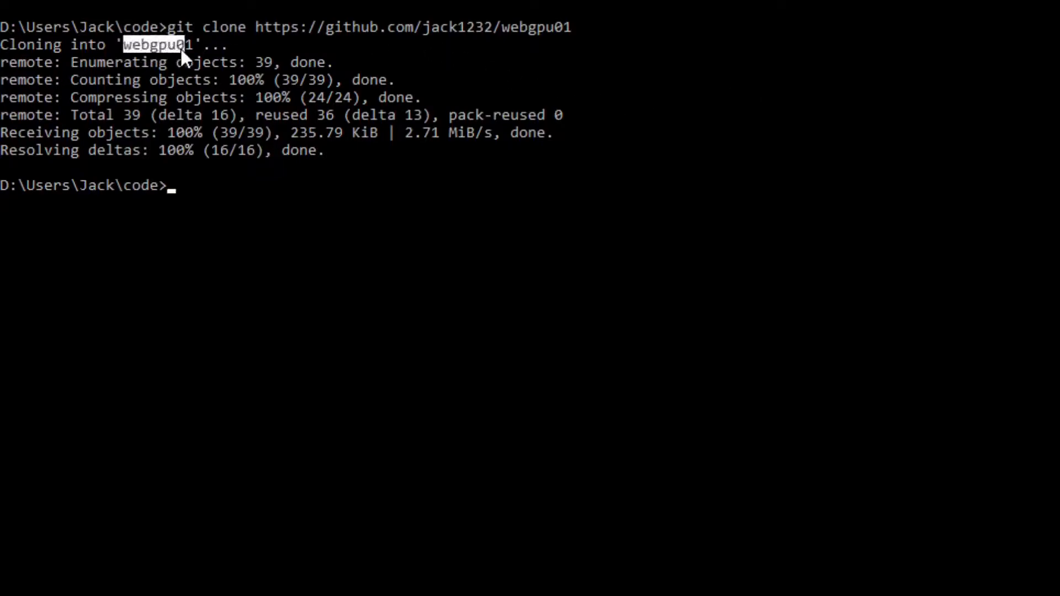
{"action": "mouse_move", "coordinate": [517, 89]}
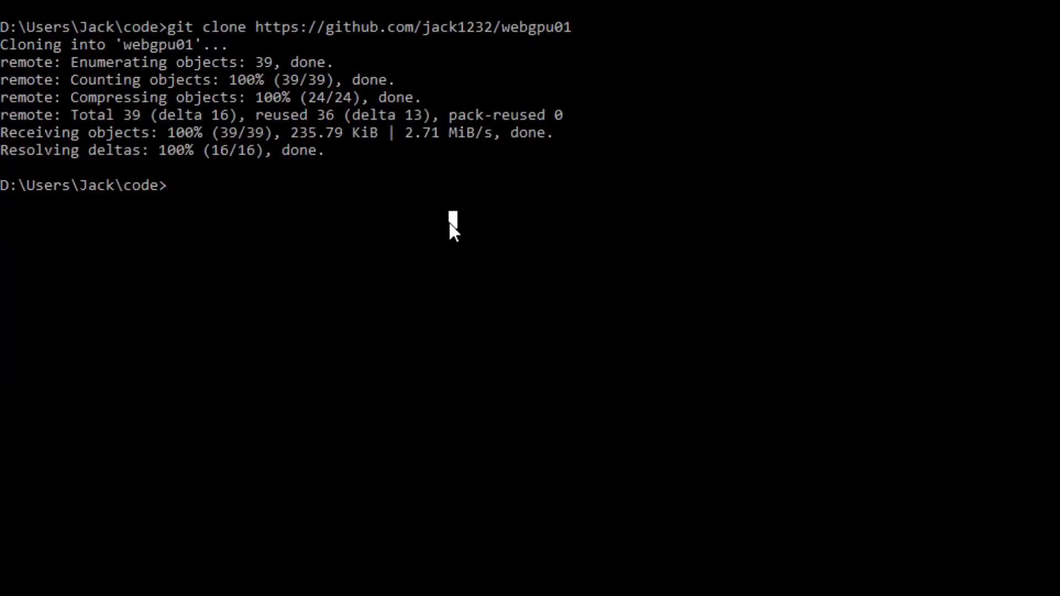
{"action": "type", "text": "ren webgpu01 gpu002"}
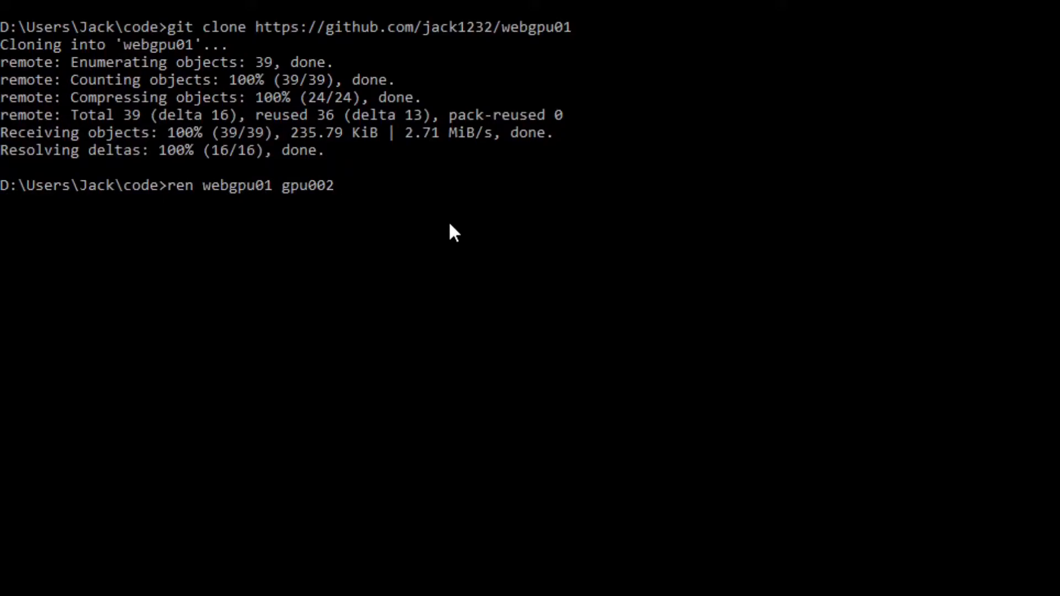
{"action": "type", "text": "&& cd gpu002"}
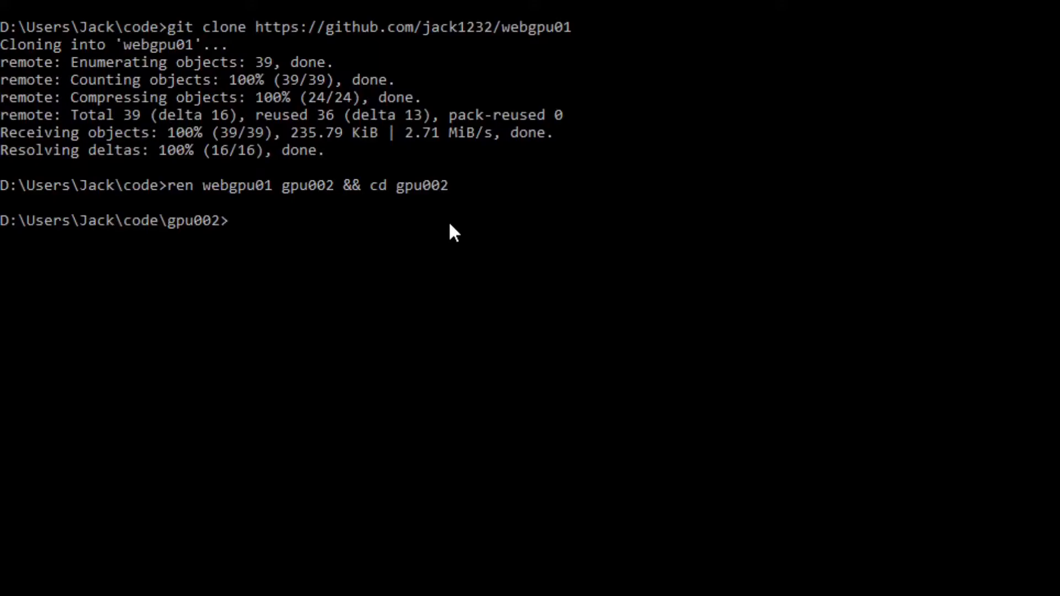
- Launch Visual Studio Code on the gpu002 folder with 'code .'
{"action": "type", "text": "code ."}
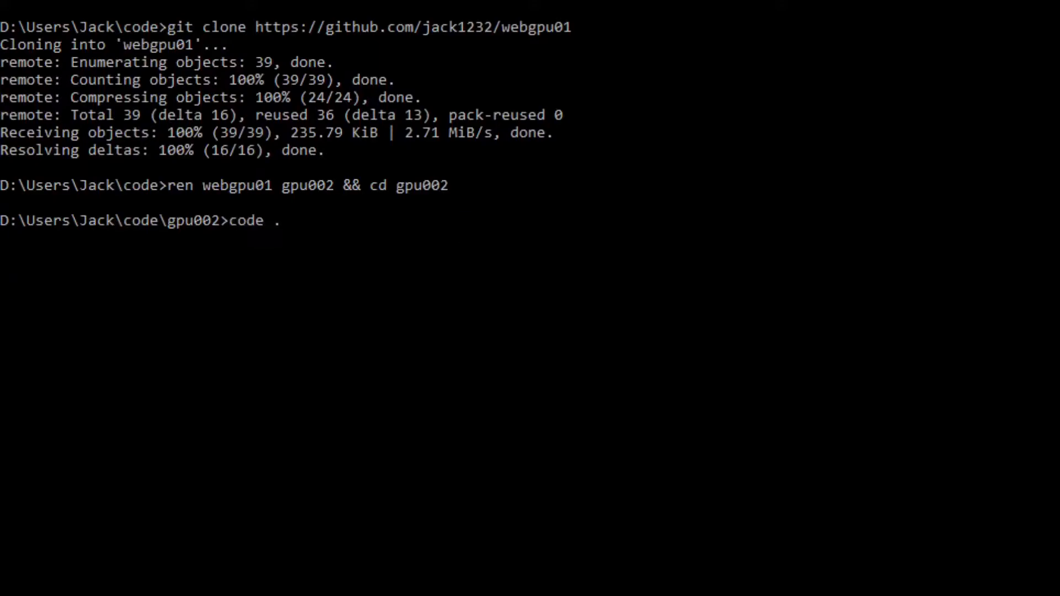
{"action": "key", "text": "Return"}
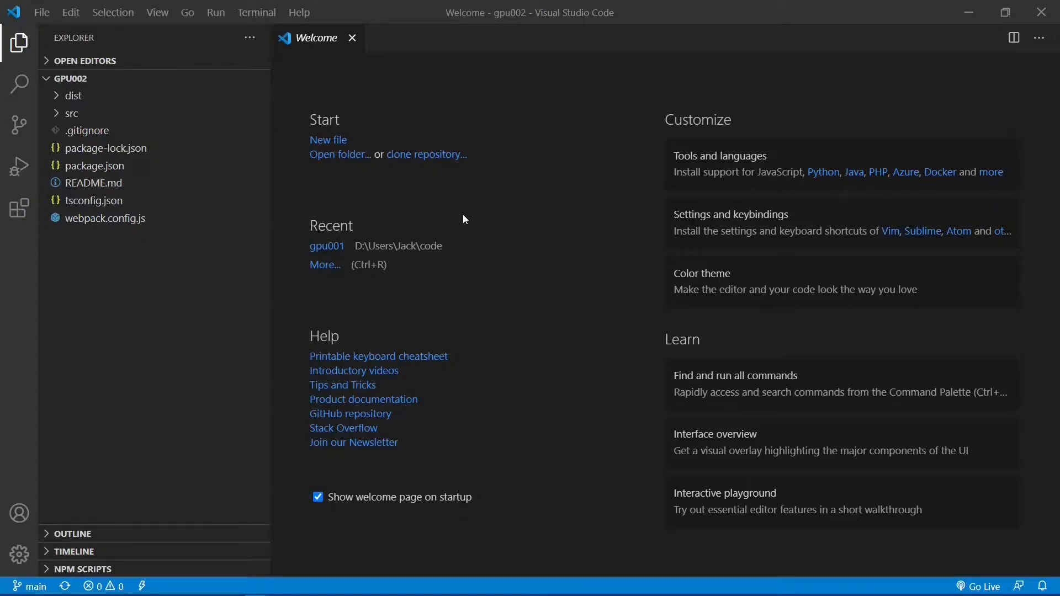
{"action": "mouse_move", "coordinate": [408, 119]}
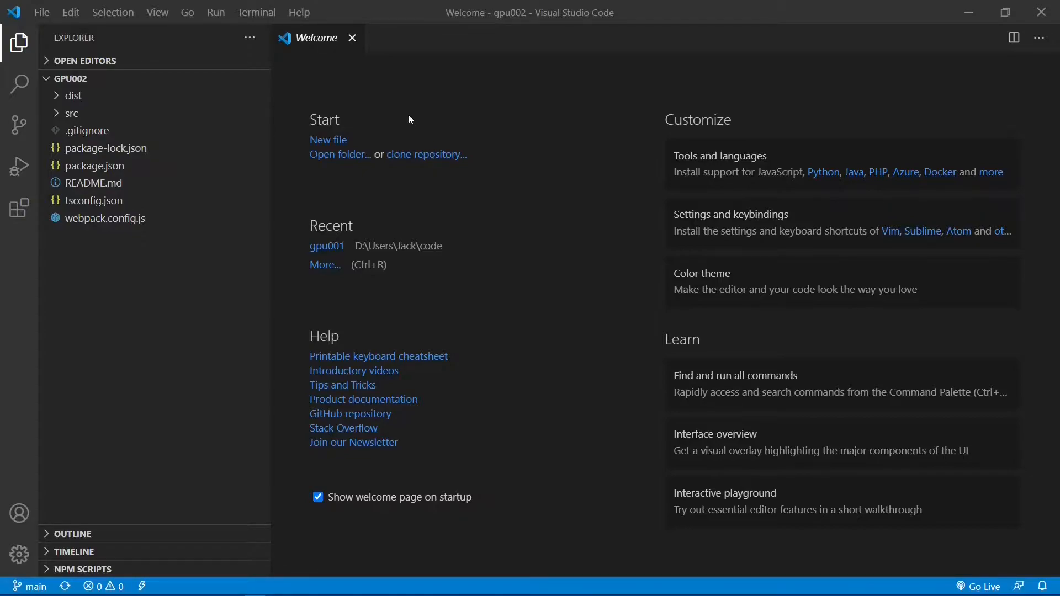
{"action": "mouse_move", "coordinate": [351, 37]}
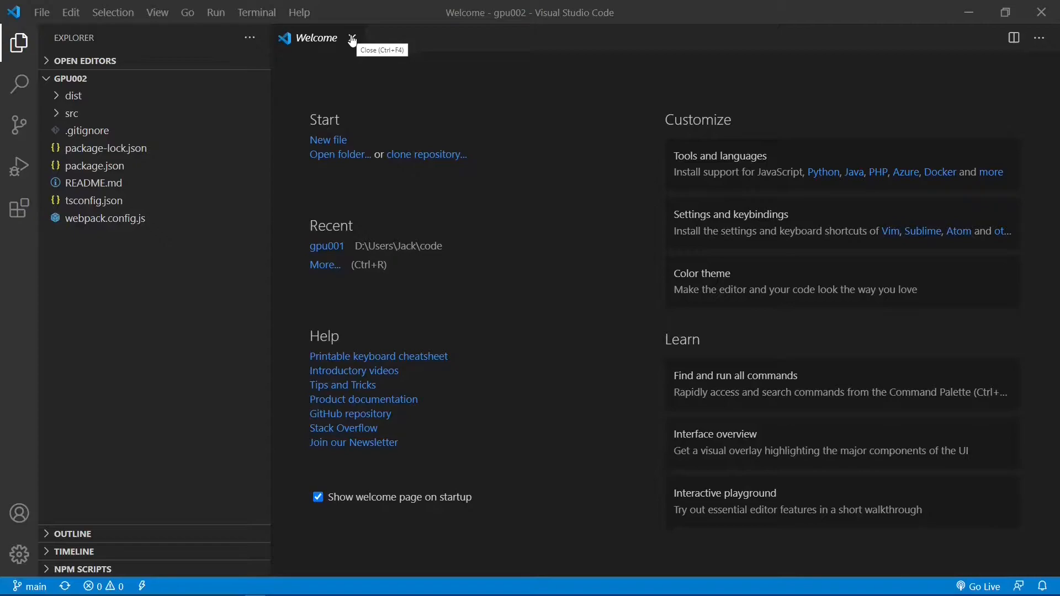
- Close the Welcome page, leaving only the gpu002 project files
{"action": "left_click", "coordinate": [351, 38]}
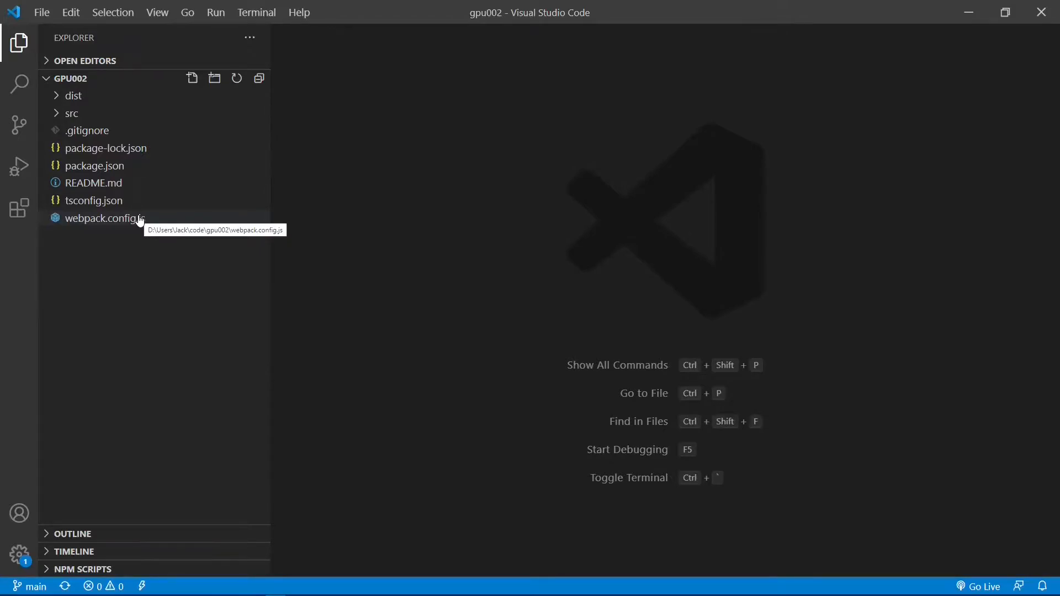
{"action": "mouse_move", "coordinate": [302, 221]}
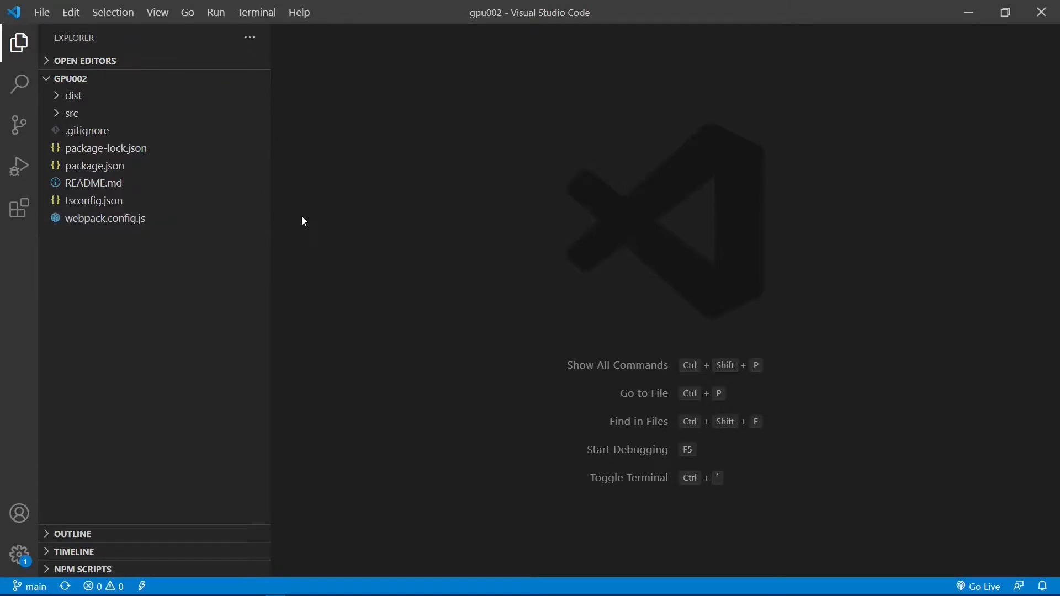
- Run 'npm install' in a new integrated terminal to add node_modules to gpu002
{"action": "left_click", "coordinate": [256, 12]}
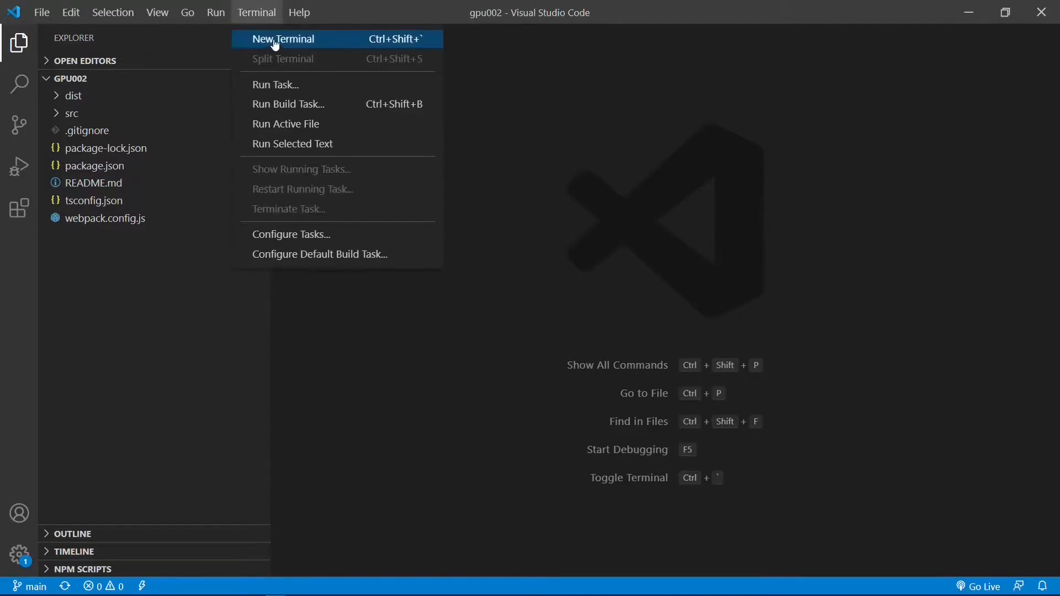
{"action": "left_click", "coordinate": [283, 38]}
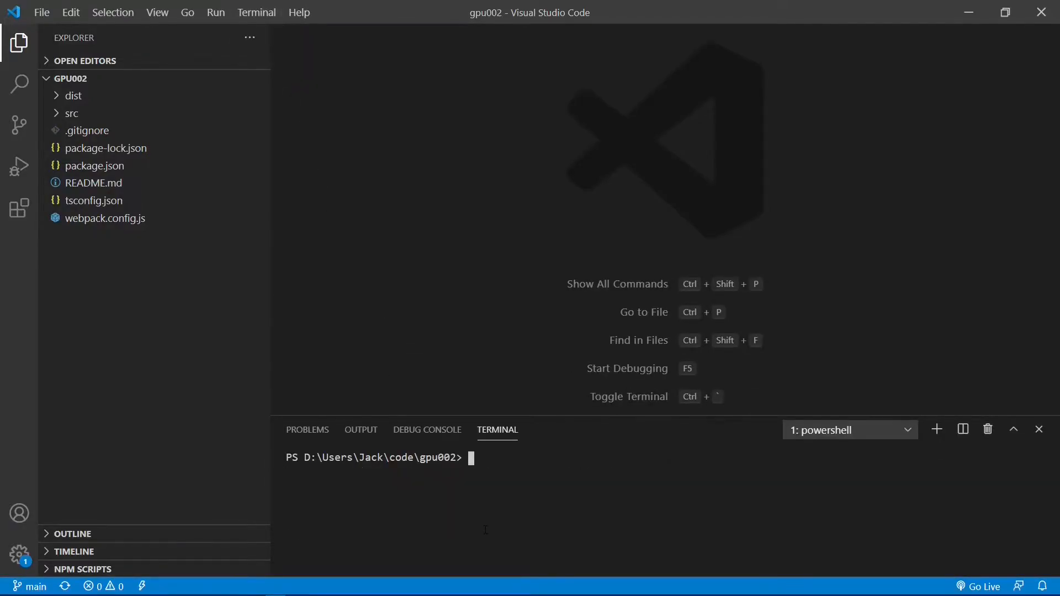
{"action": "type", "text": "npm"}
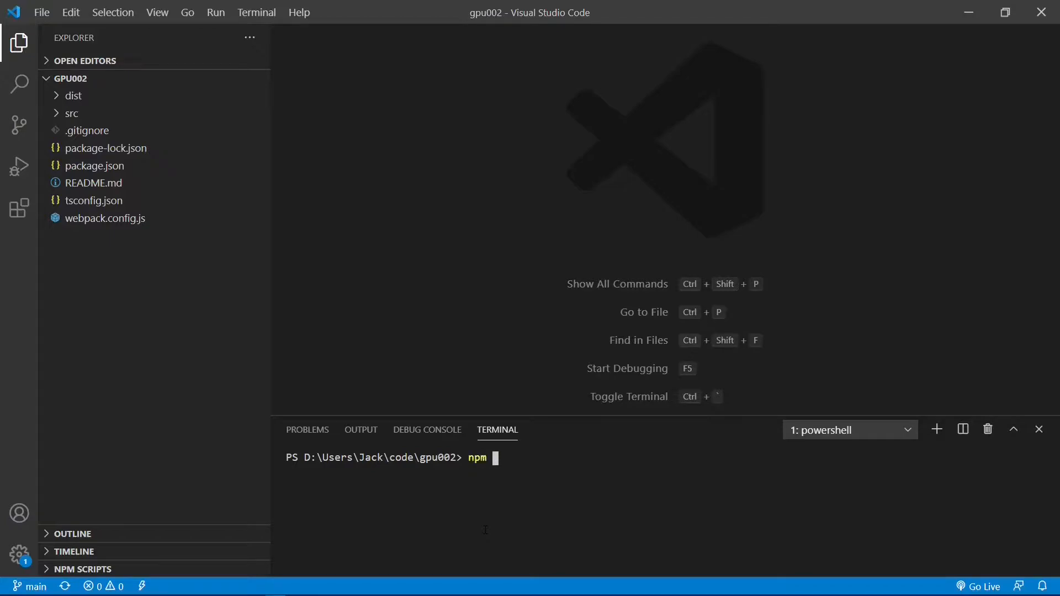
{"action": "type", "text": "install"}
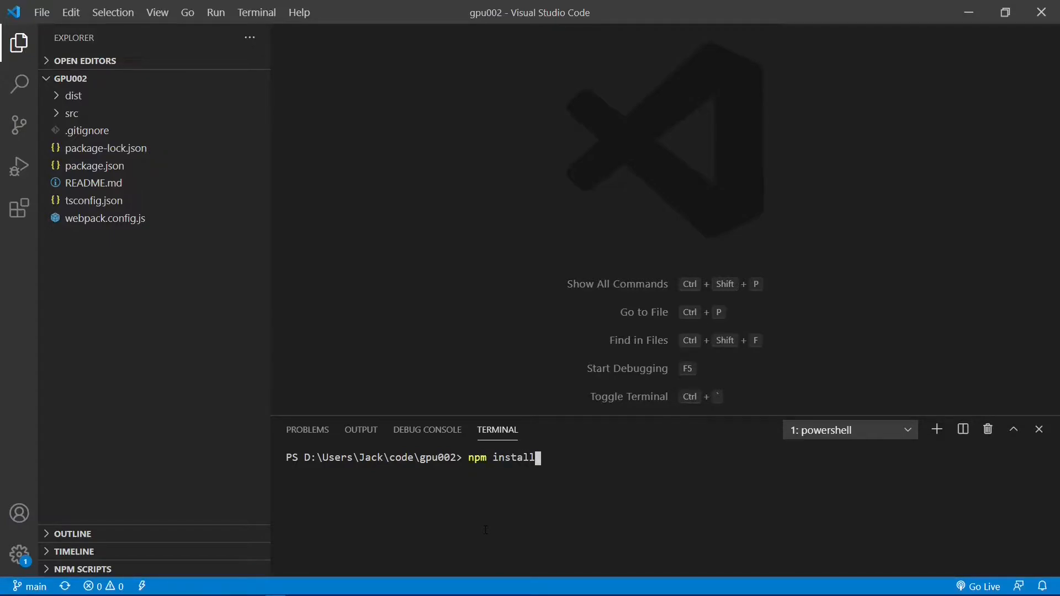
{"action": "key", "text": "Return"}
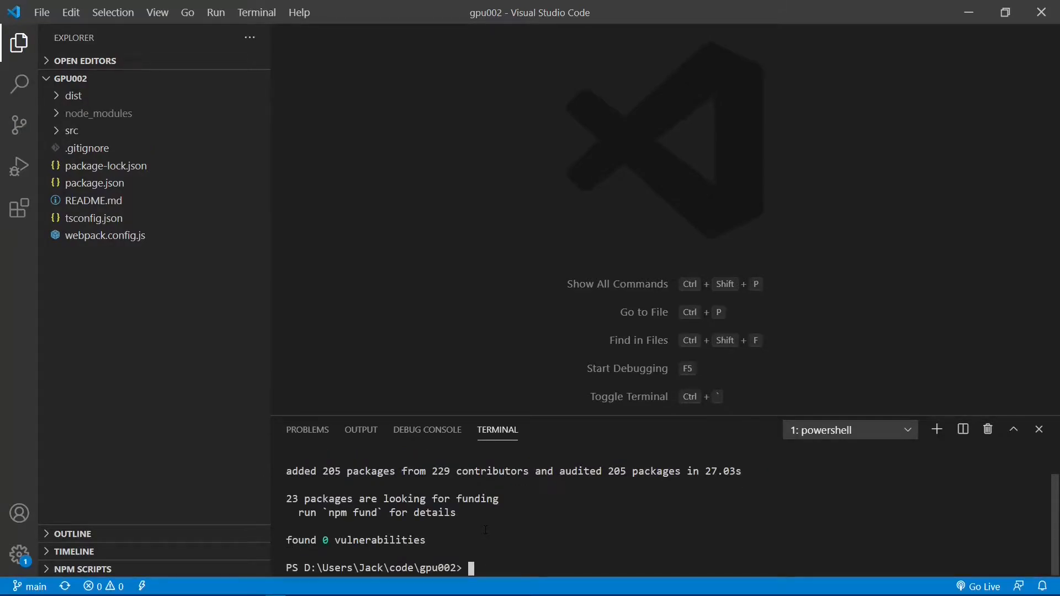
{"action": "mouse_move", "coordinate": [153, 145]}
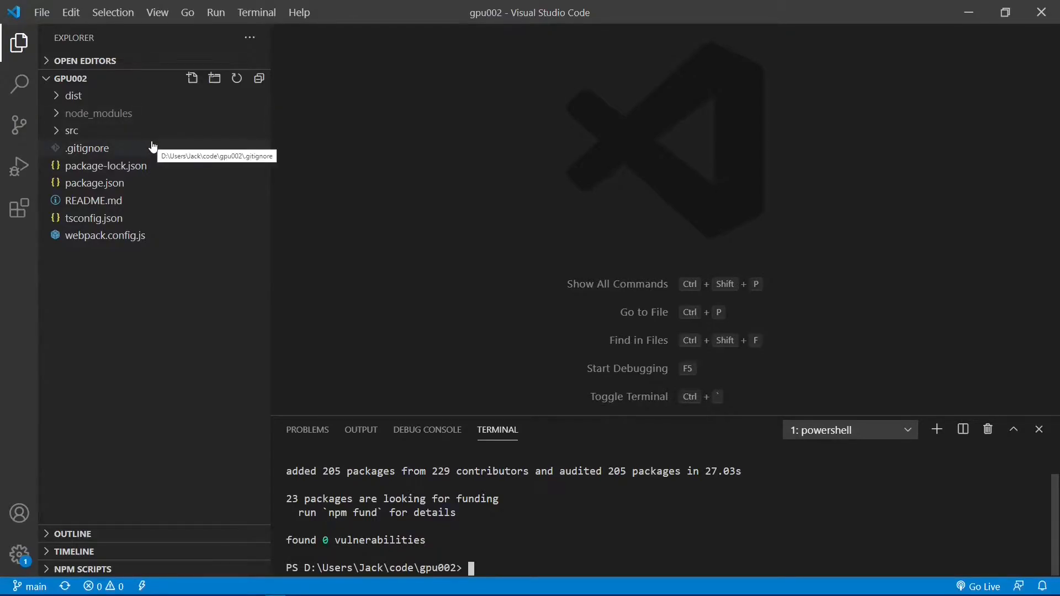
{"action": "mouse_move", "coordinate": [99, 113]}
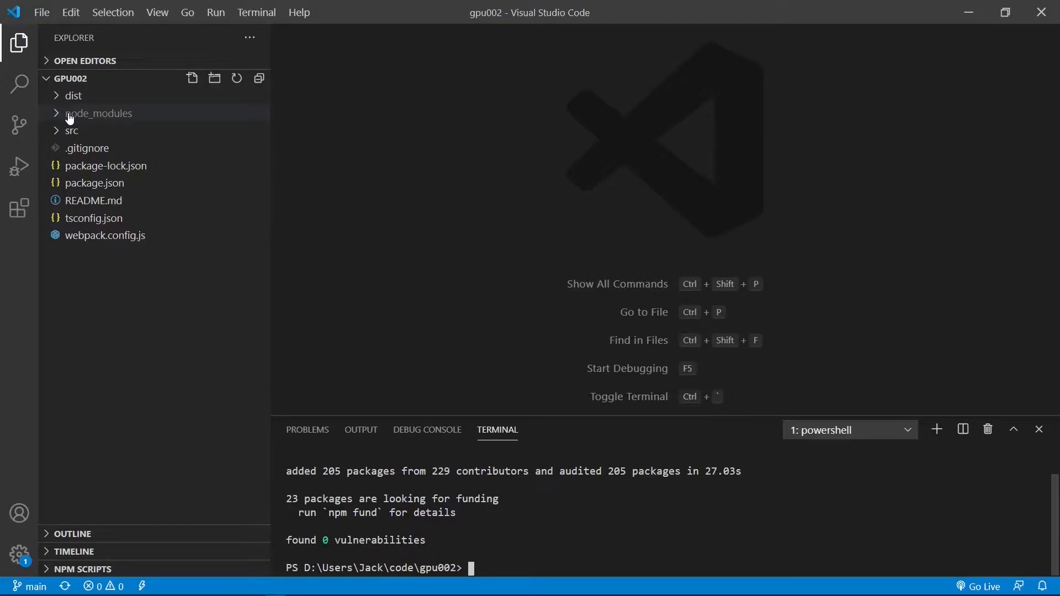
- Retitle dist/index.html to WebGPU Step-by-Step 2 and insert the gp body snippet
{"action": "left_click", "coordinate": [70, 95]}
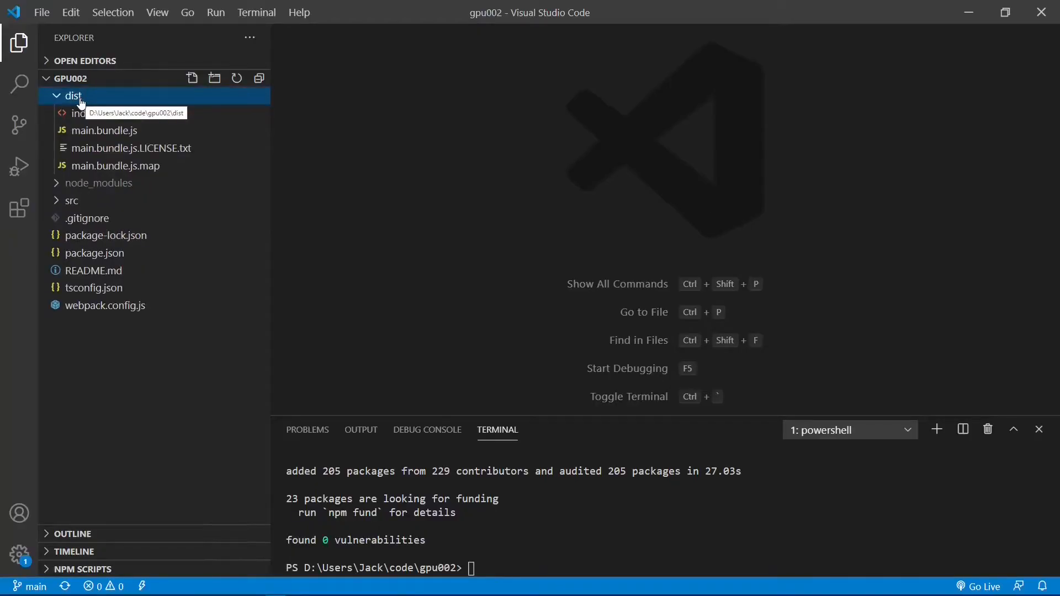
{"action": "mouse_move", "coordinate": [86, 118]}
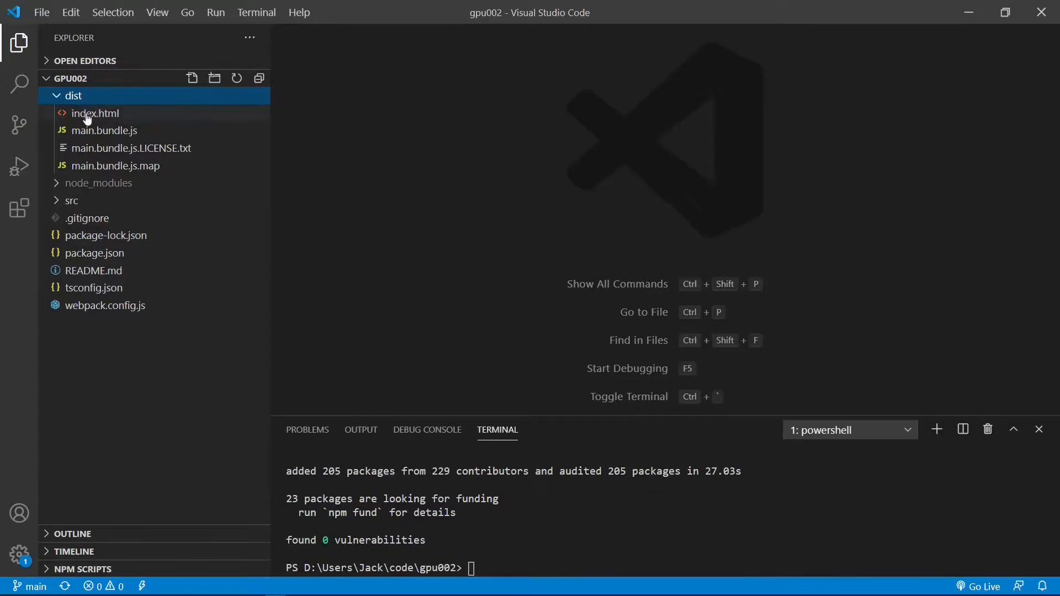
{"action": "mouse_move", "coordinate": [94, 113]}
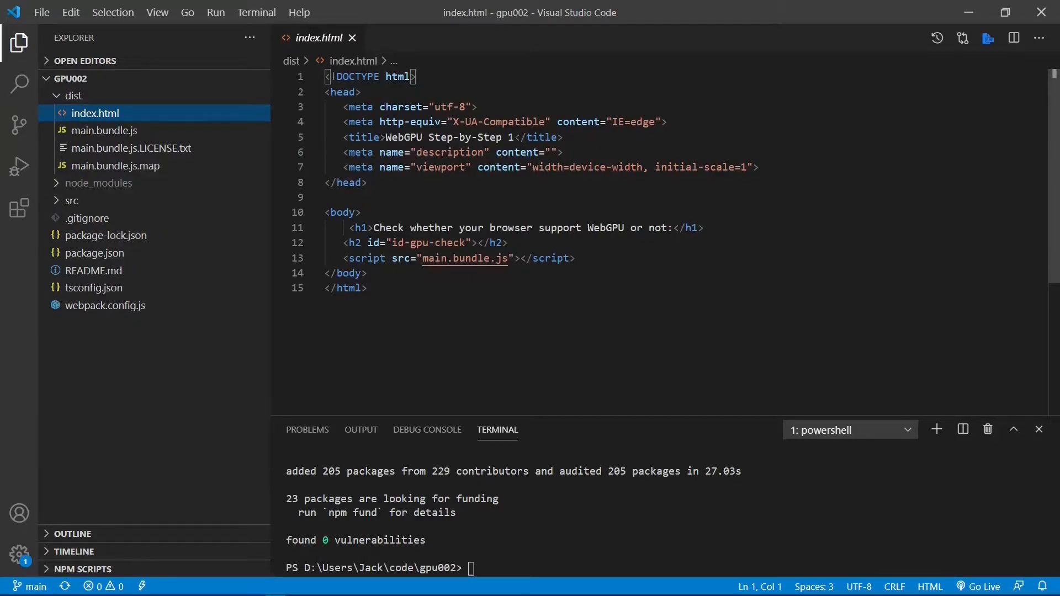
{"action": "type", "text": "2"}
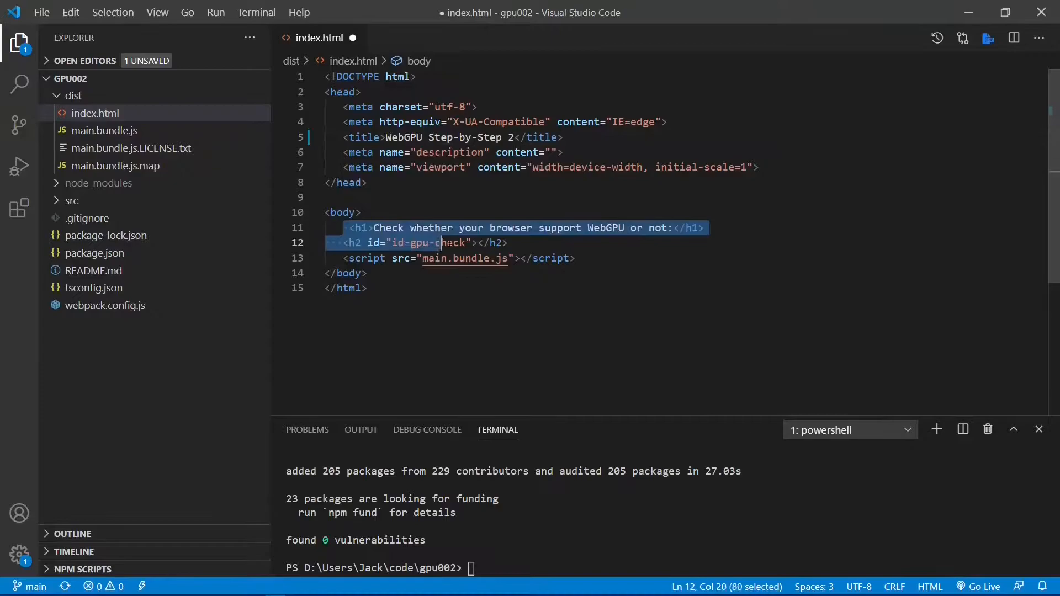
{"action": "type", "text": "gp"}
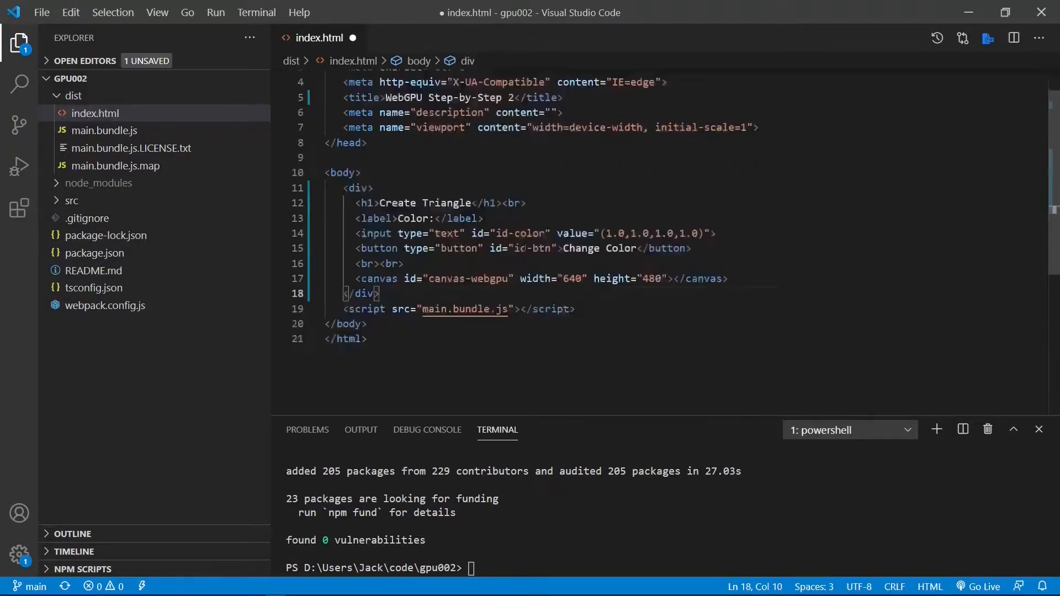
- Review the Create Triangle heading and the 640×480 canvas-webgpu element in index.html
{"action": "left_click", "coordinate": [366, 163]}
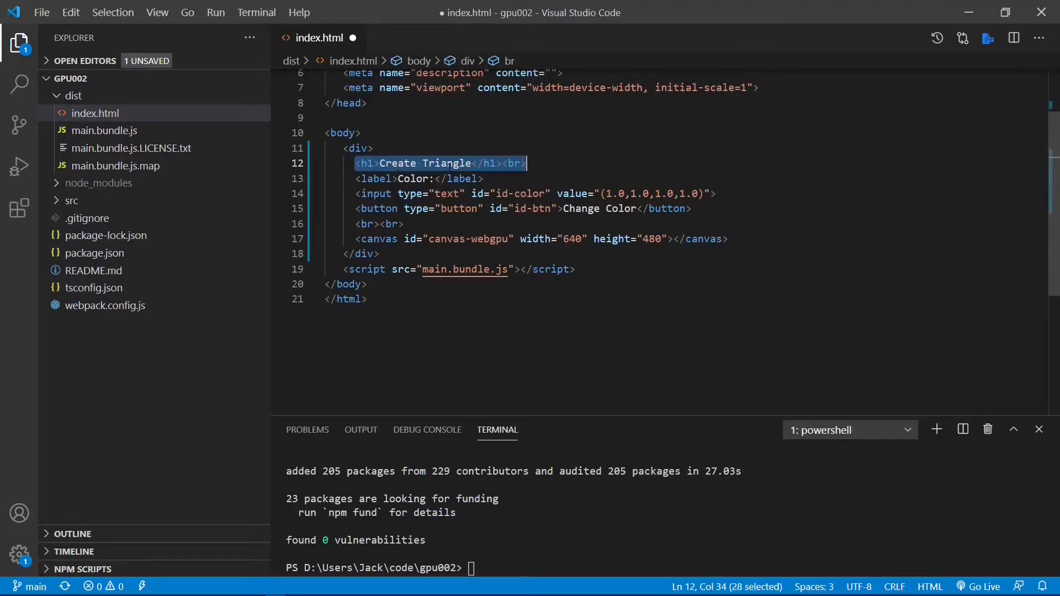
{"action": "left_click", "coordinate": [504, 164]}
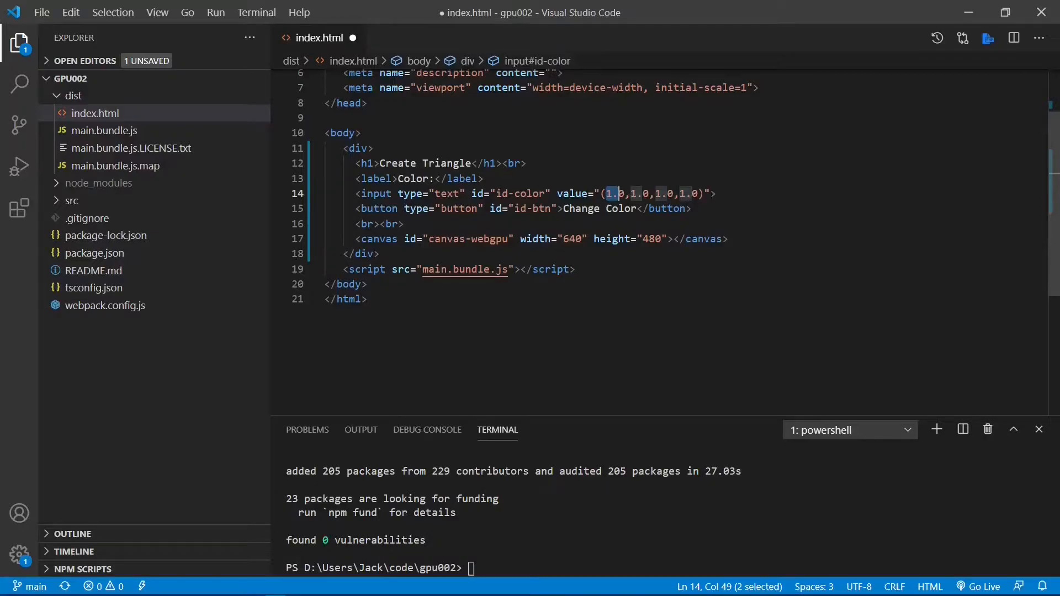
{"action": "left_click", "coordinate": [365, 254]}
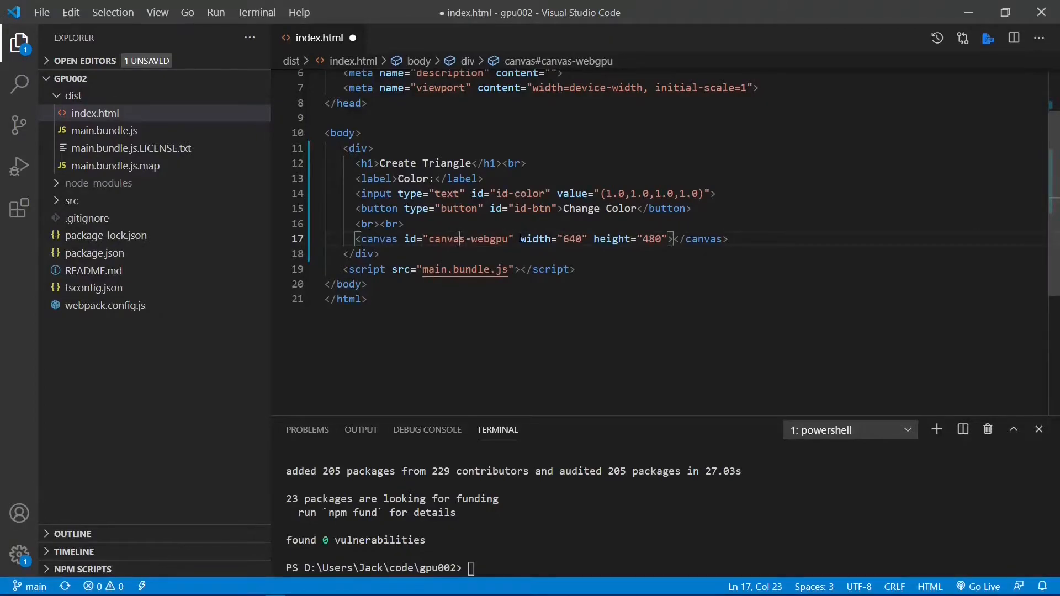
{"action": "mouse_move", "coordinate": [615, 239]}
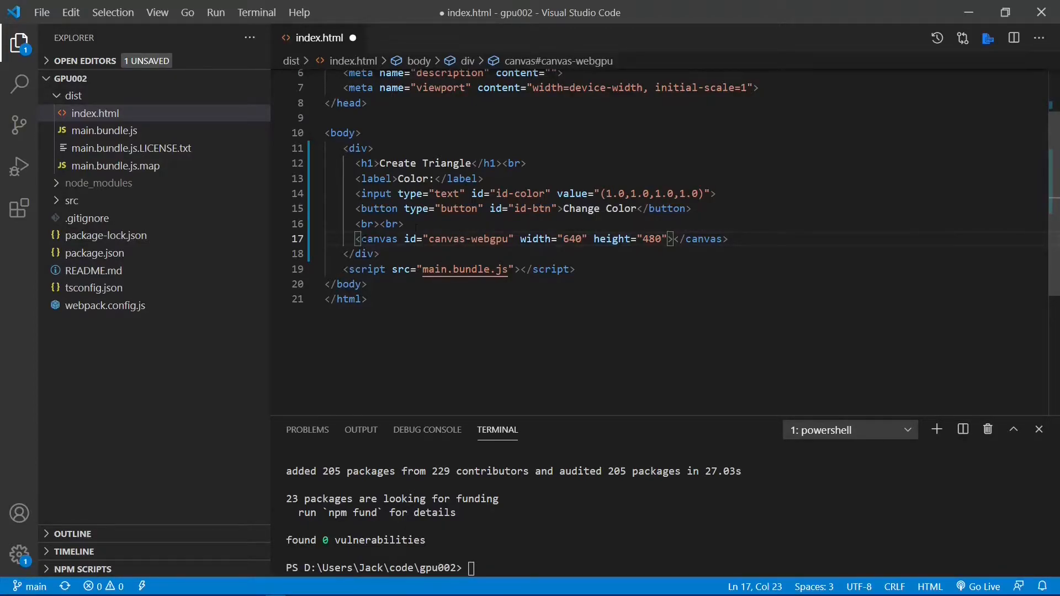
{"action": "mouse_move", "coordinate": [379, 239]}
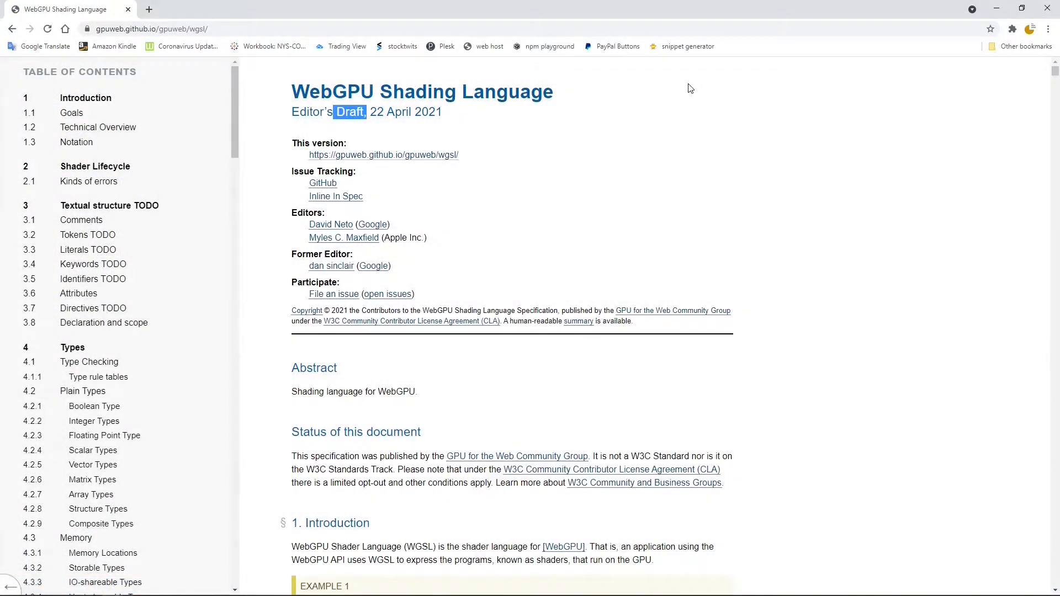
{"action": "mouse_move", "coordinate": [686, 6]}
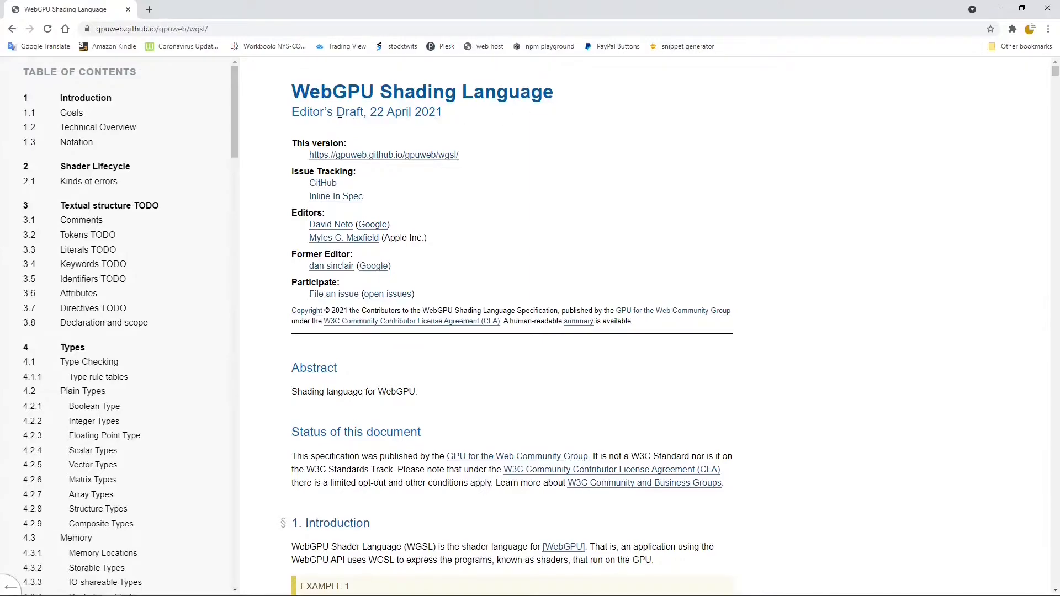
{"action": "double_click", "coordinate": [349, 111]}
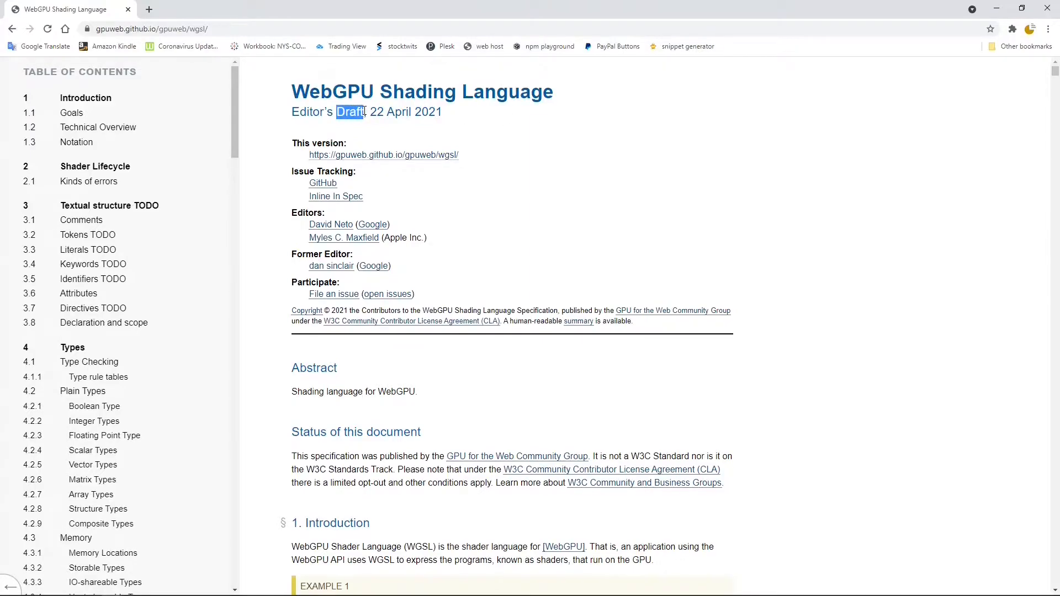
{"action": "mouse_move", "coordinate": [458, 128]}
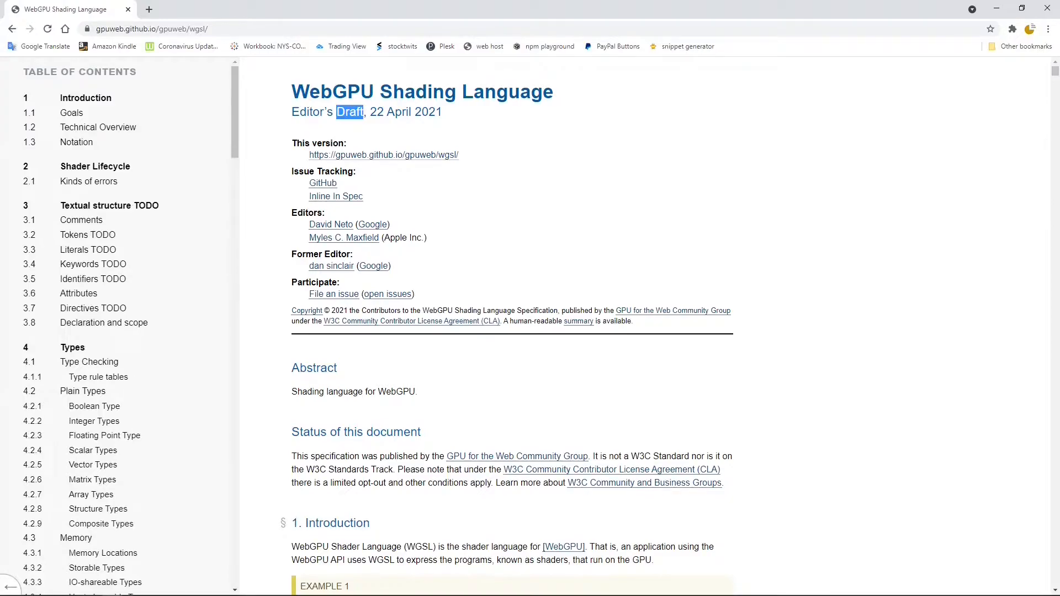
{"action": "mouse_move", "coordinate": [455, 128]}
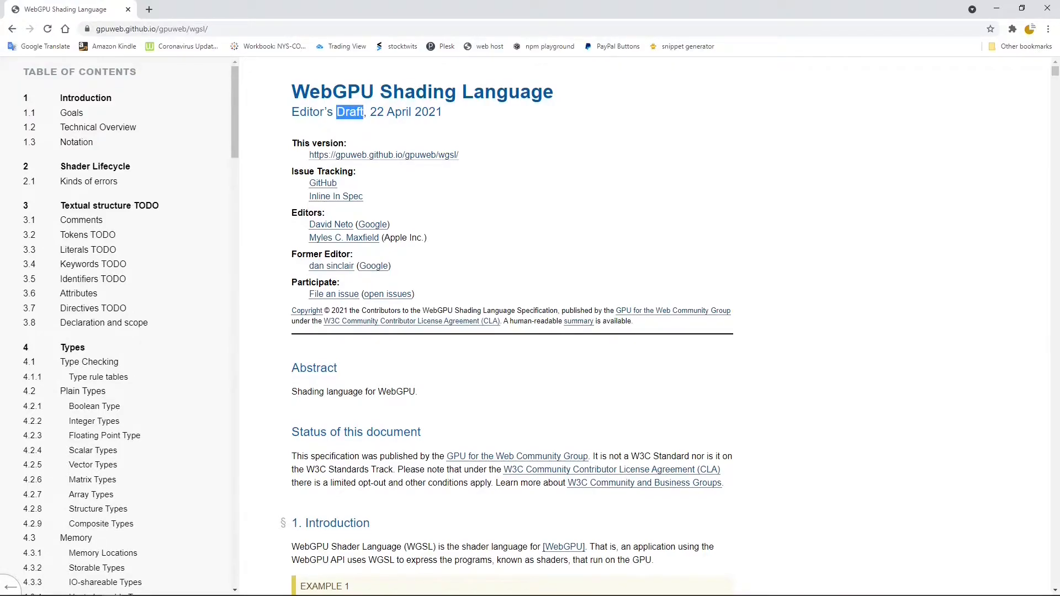
{"action": "mouse_move", "coordinate": [456, 128]}
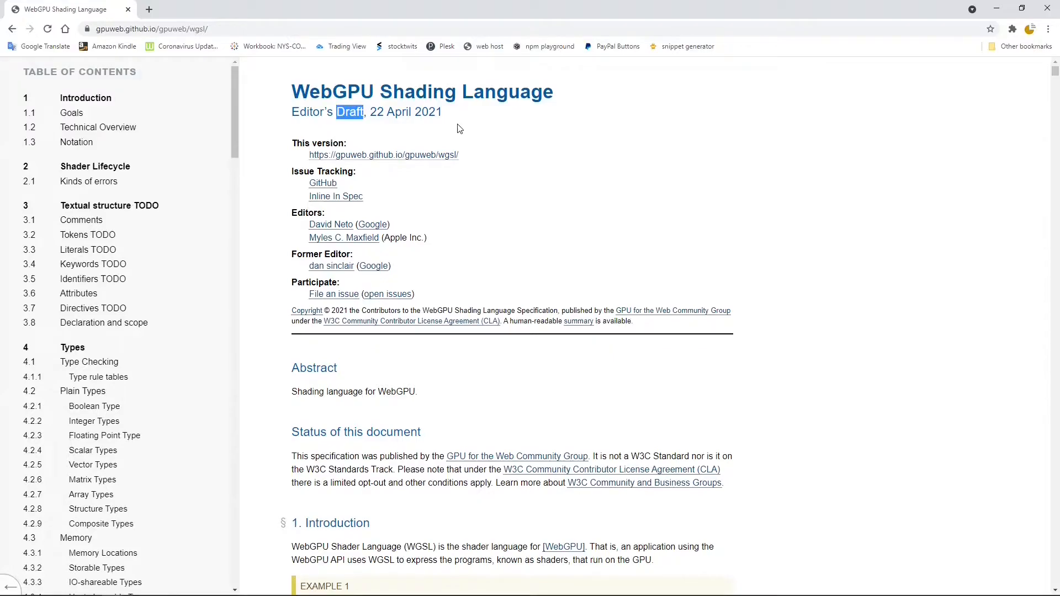
{"action": "mouse_move", "coordinate": [457, 128]}
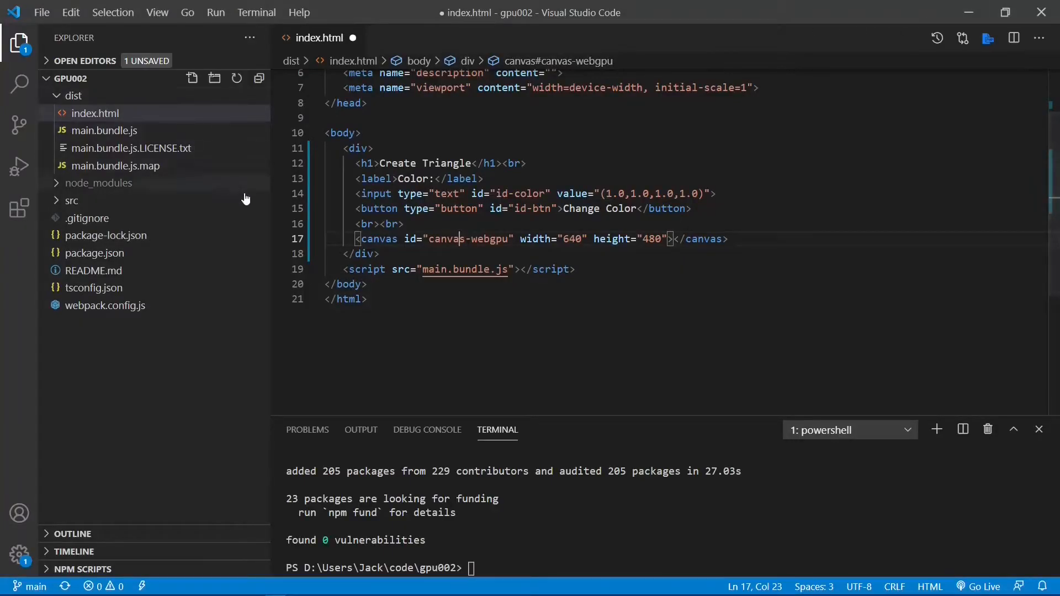
- Create src/shaders.ts with the gpu00 snippet exporting vertex and fragment WGSL shaders
{"action": "left_click", "coordinate": [71, 201]}
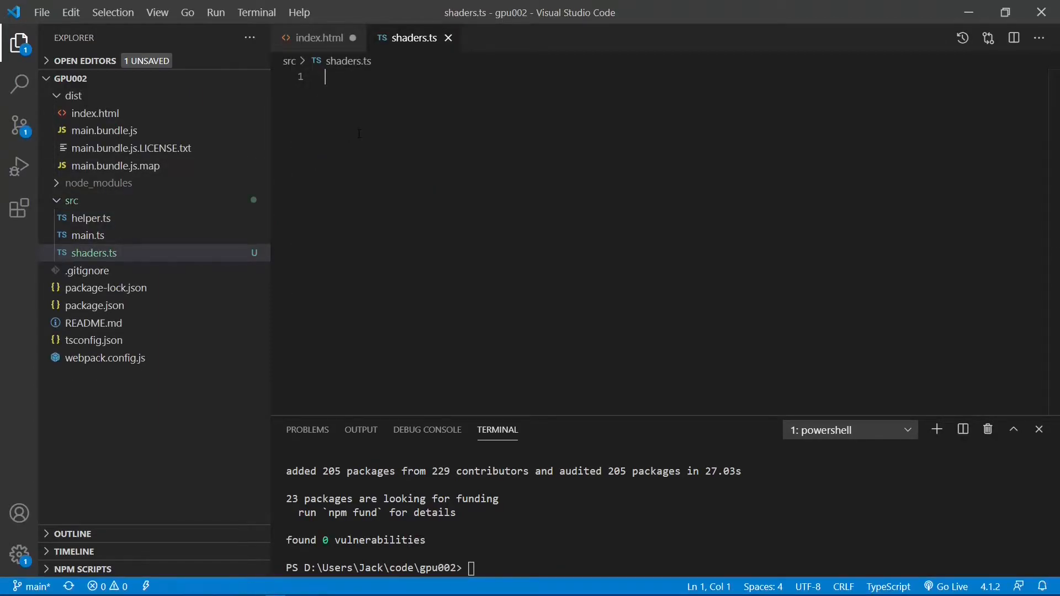
{"action": "type", "text": "gpu00"}
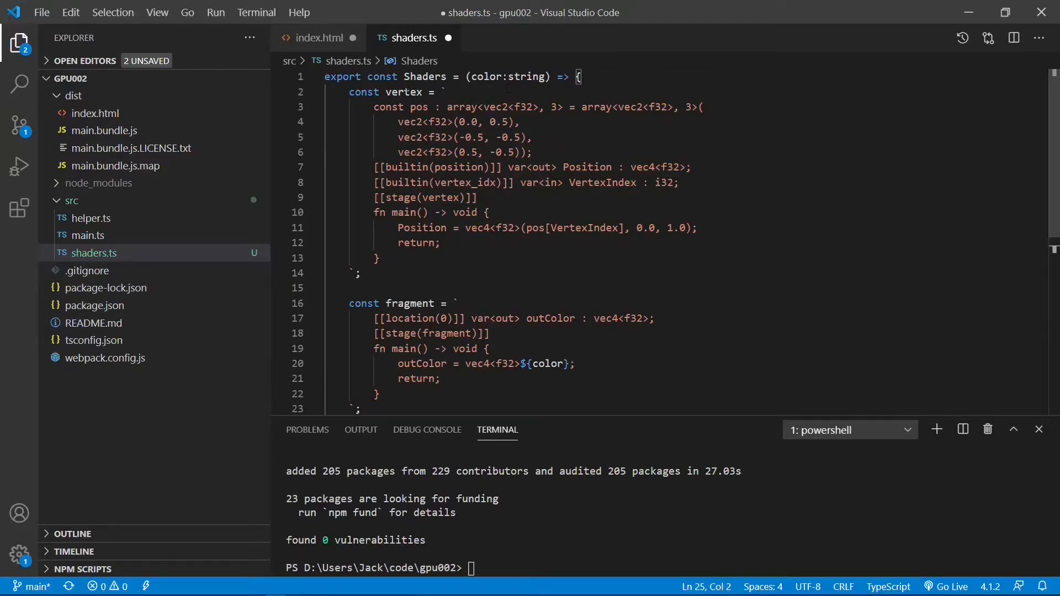
{"action": "double_click", "coordinate": [404, 92]}
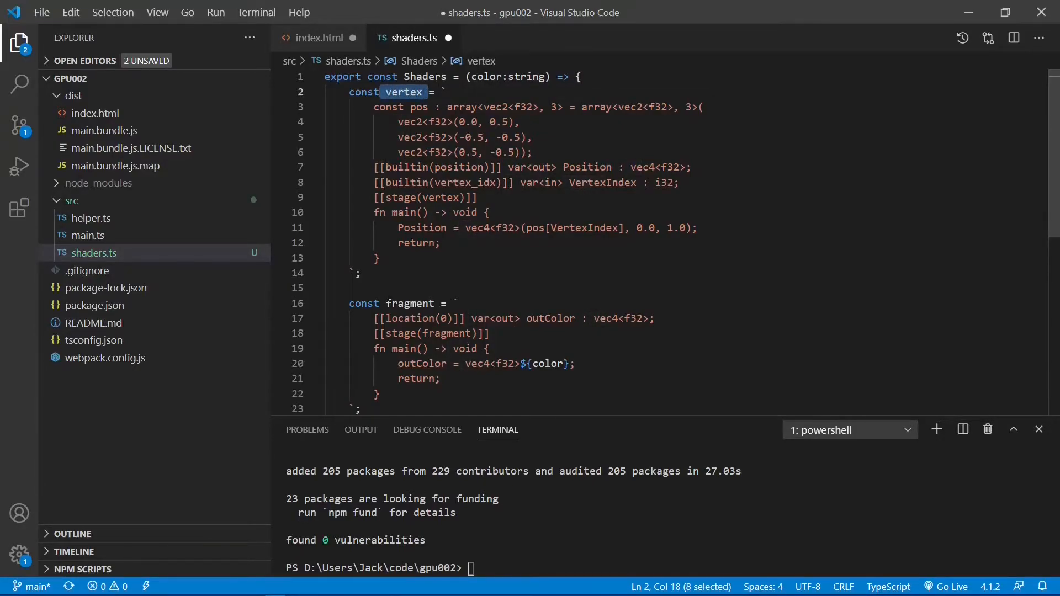
{"action": "double_click", "coordinate": [409, 303]}
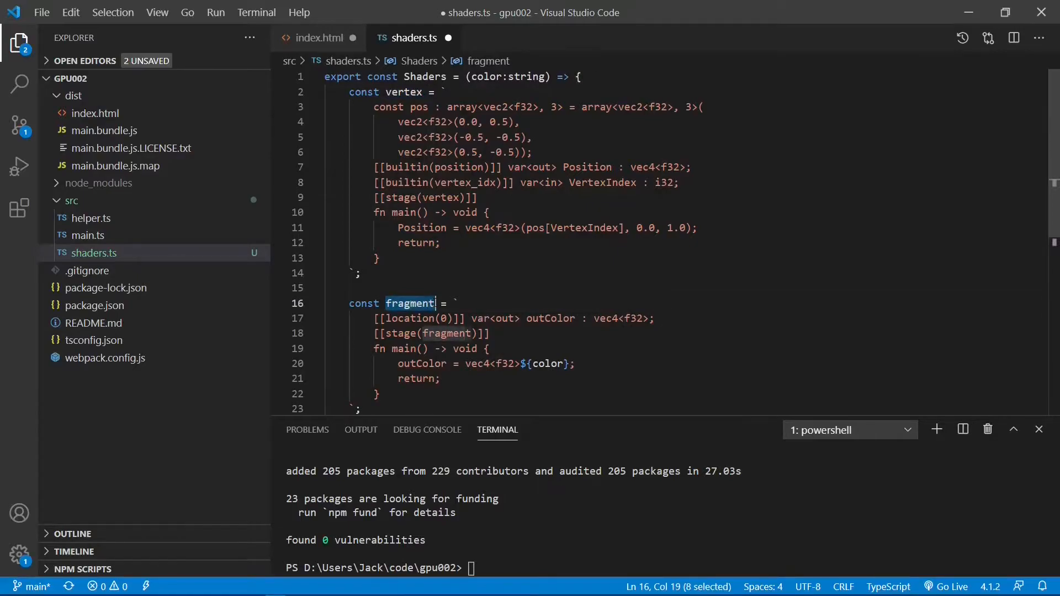
{"action": "left_click", "coordinate": [362, 273]}
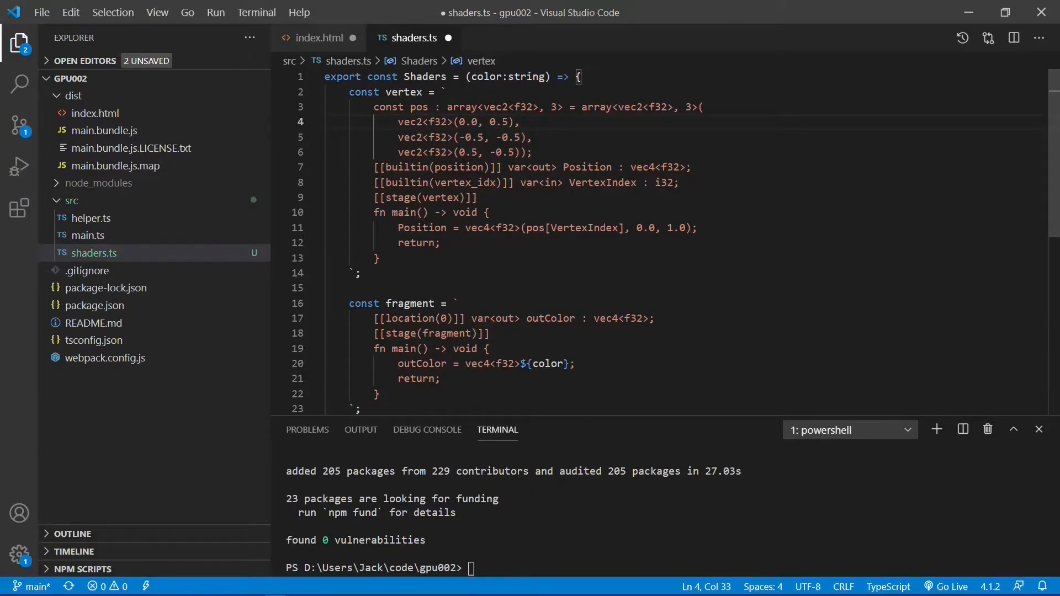
- Review the vertex position expression and its 1.0 value in the vertex shader
{"action": "double_click", "coordinate": [403, 212]}
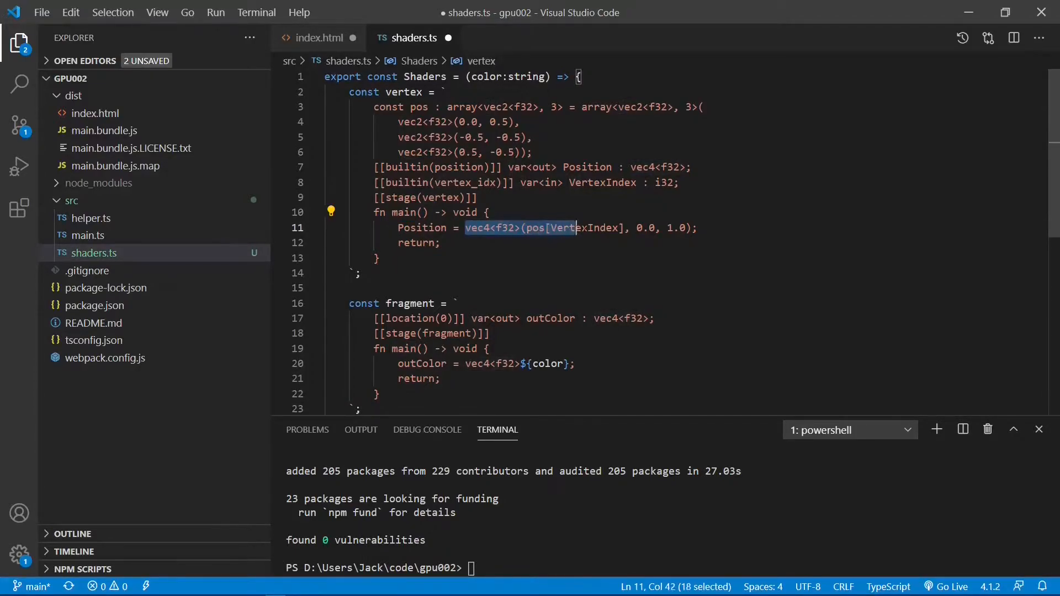
{"action": "key", "text": "shift+End"}
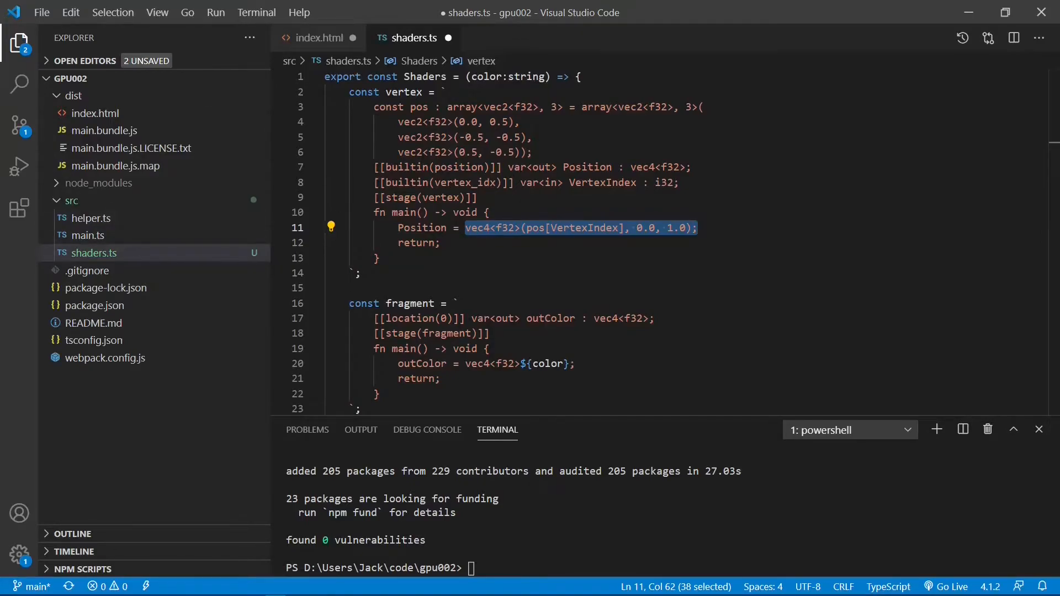
{"action": "left_click", "coordinate": [487, 212]}
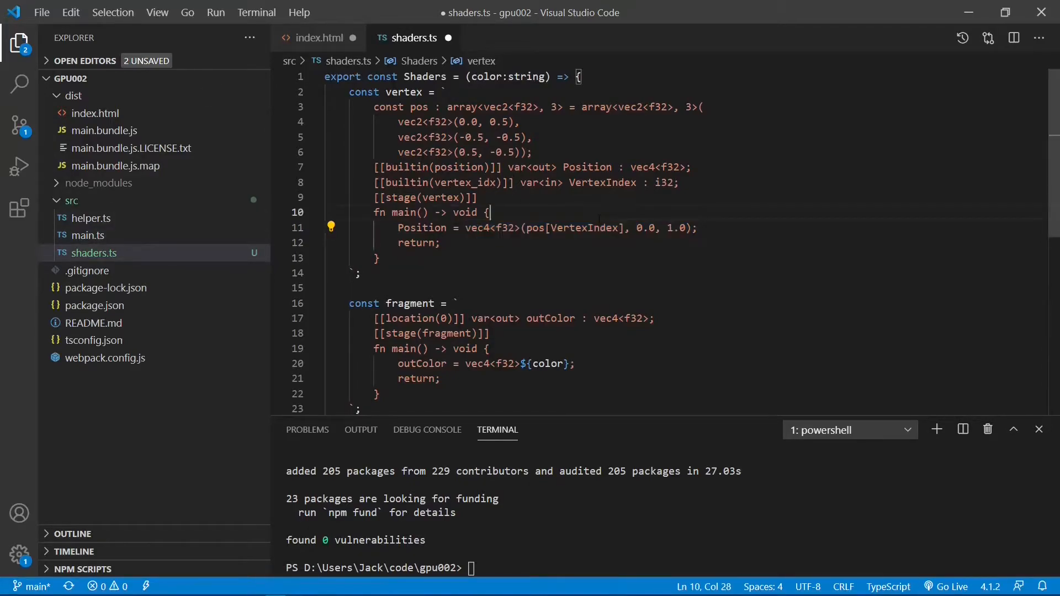
{"action": "double_click", "coordinate": [644, 227]}
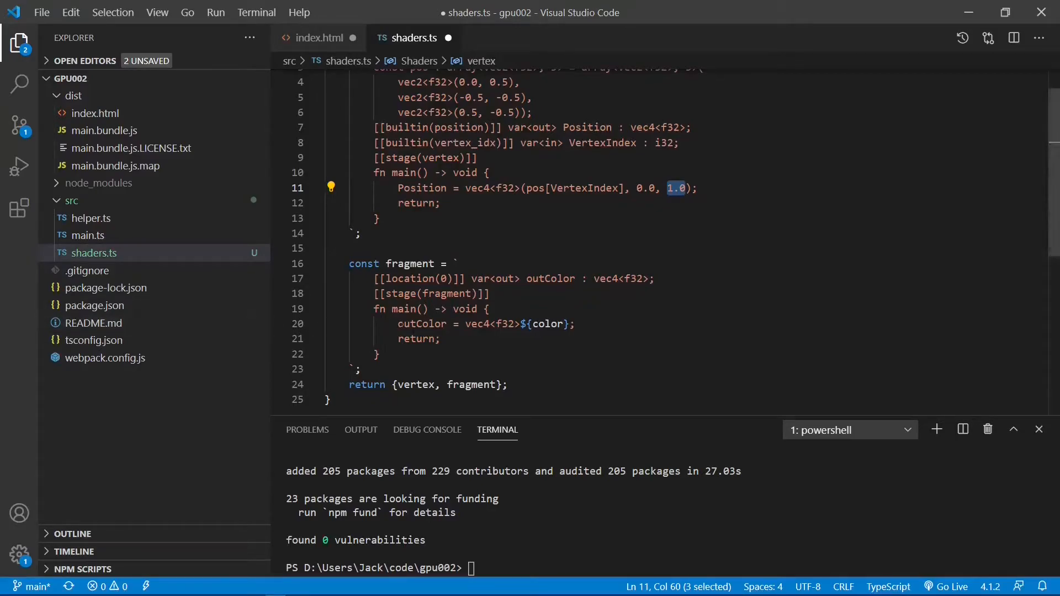
- Review the fragment colour output line and its color parameter placeholder
{"action": "triple_click", "coordinate": [486, 324]}
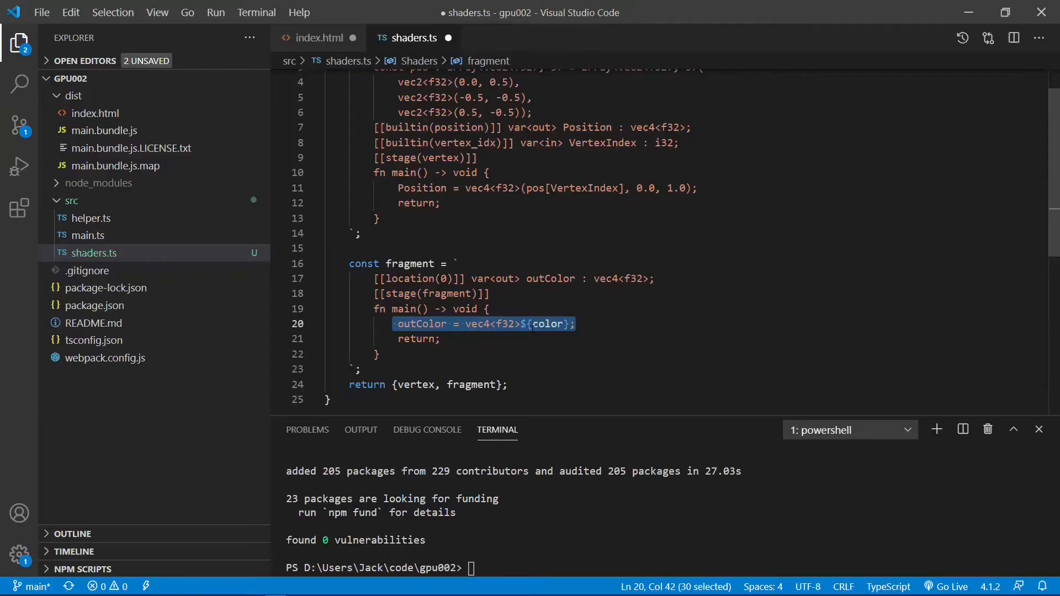
{"action": "double_click", "coordinate": [541, 323]}
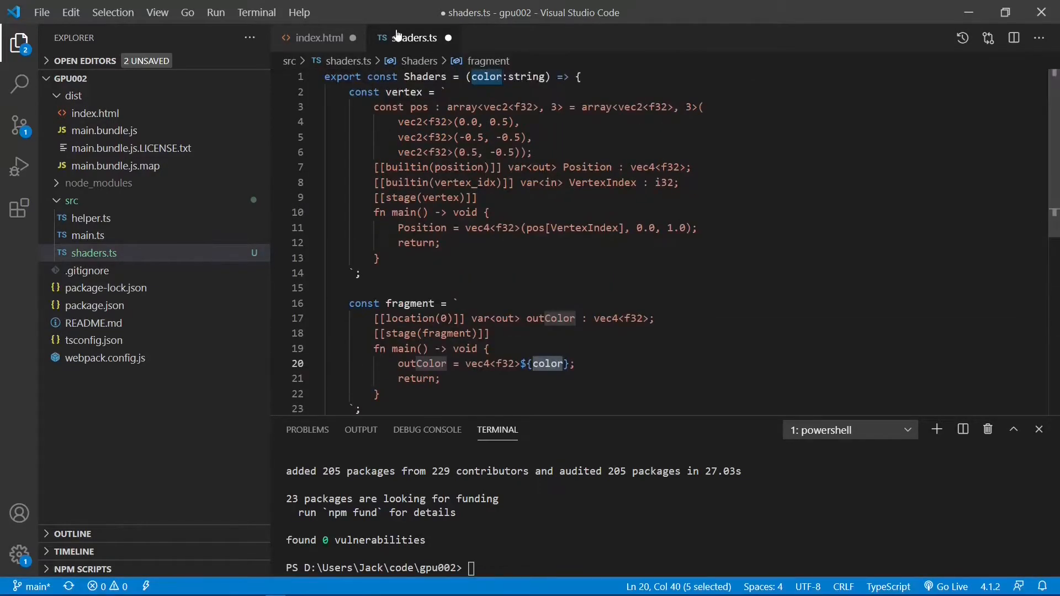
{"action": "left_click", "coordinate": [507, 76]}
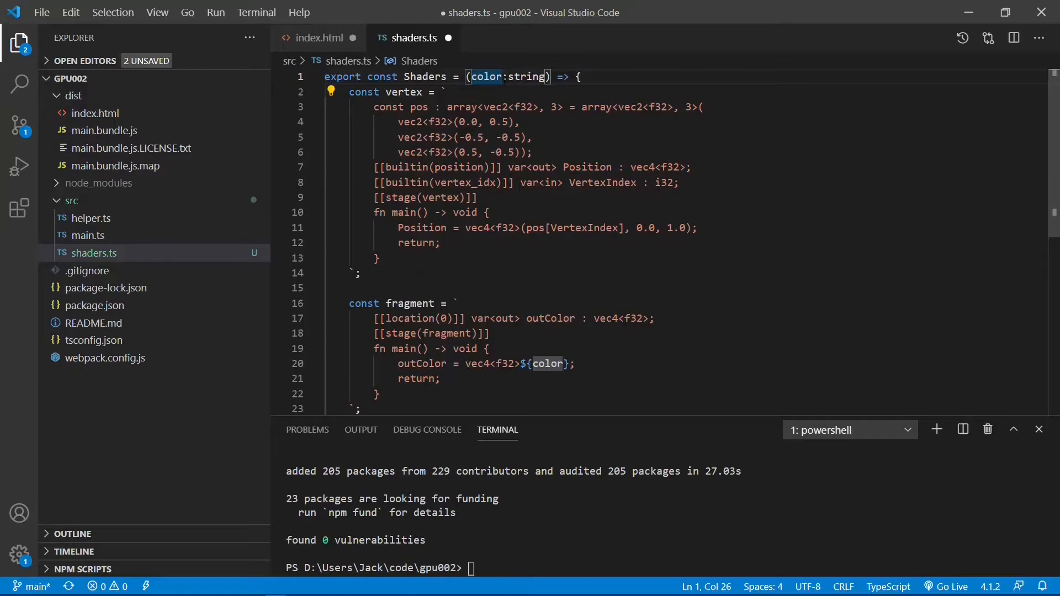
{"action": "mouse_move", "coordinate": [549, 363]}
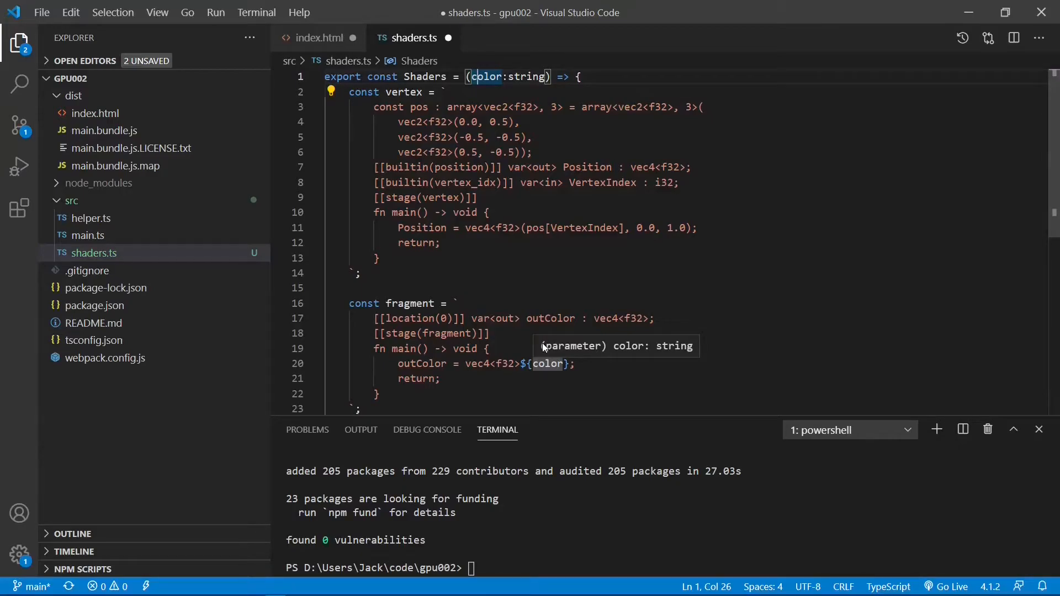
{"action": "double_click", "coordinate": [548, 363]}
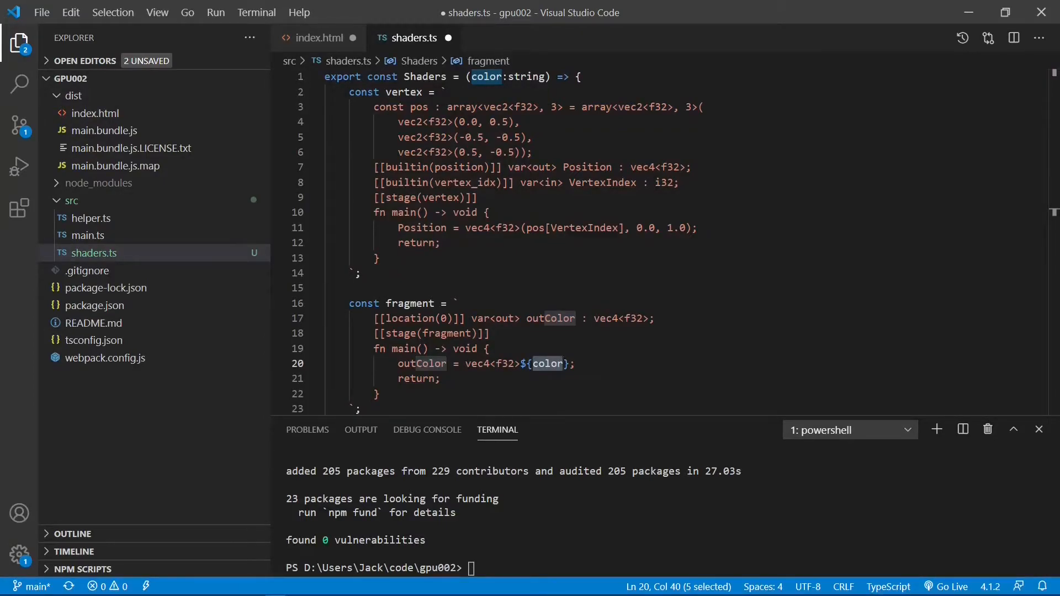
{"action": "left_click", "coordinate": [87, 235]}
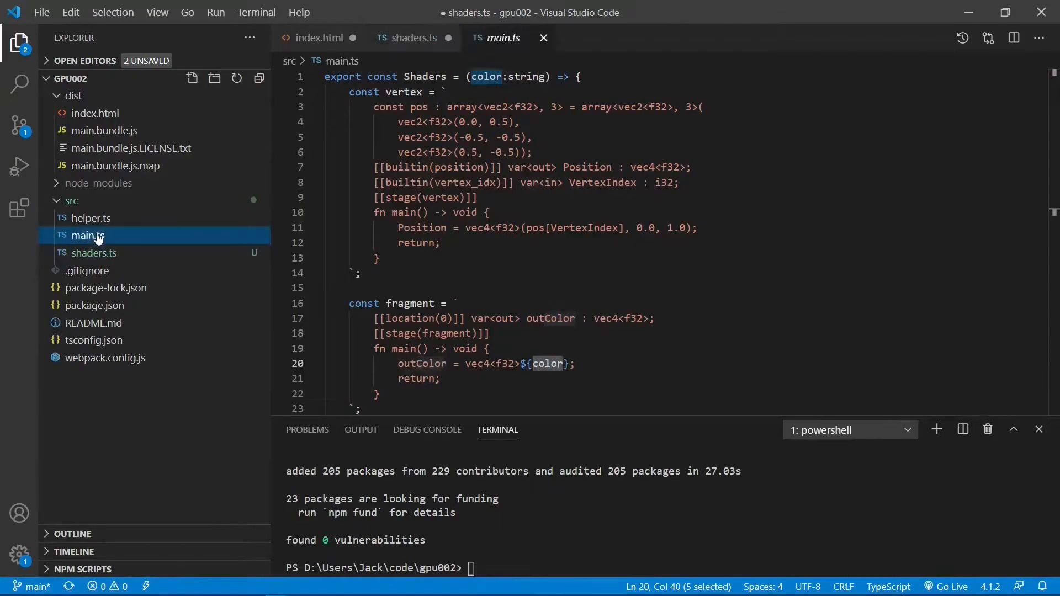
- Import Shaders from './shaders' and insert the gpu002 CreateTriangle snippet in main.ts
{"action": "left_click", "coordinate": [86, 234]}
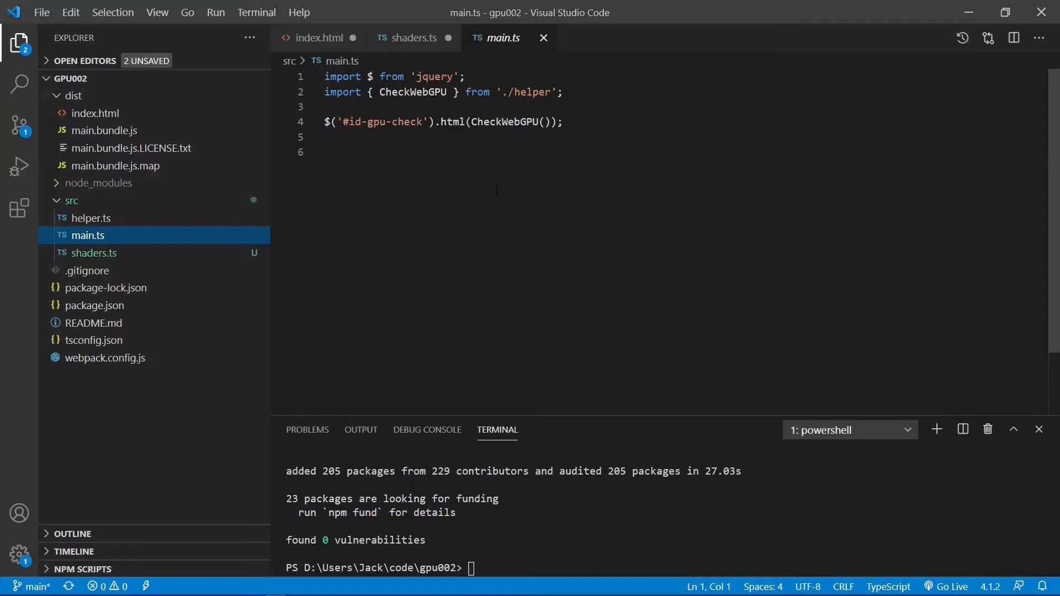
{"action": "mouse_move", "coordinate": [457, 121]}
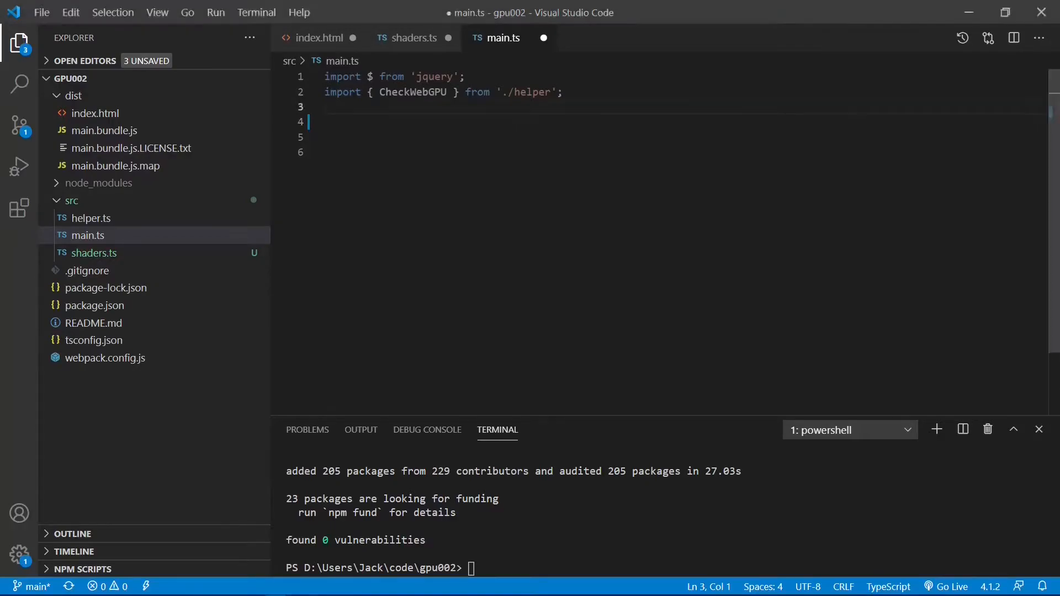
{"action": "type", "text": "import { Shaders } from './shaders';"}
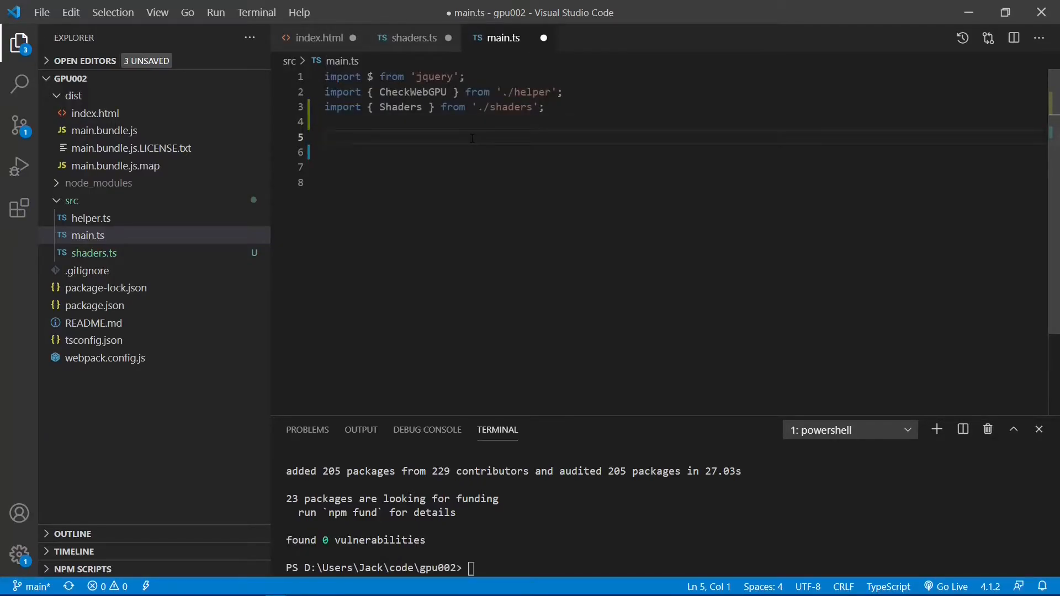
{"action": "type", "text": "gpu002"}
{"action": "type", "text": "const CreateTriangle = async (color='(1.0,1.0,1.0,1.0)') => {"}
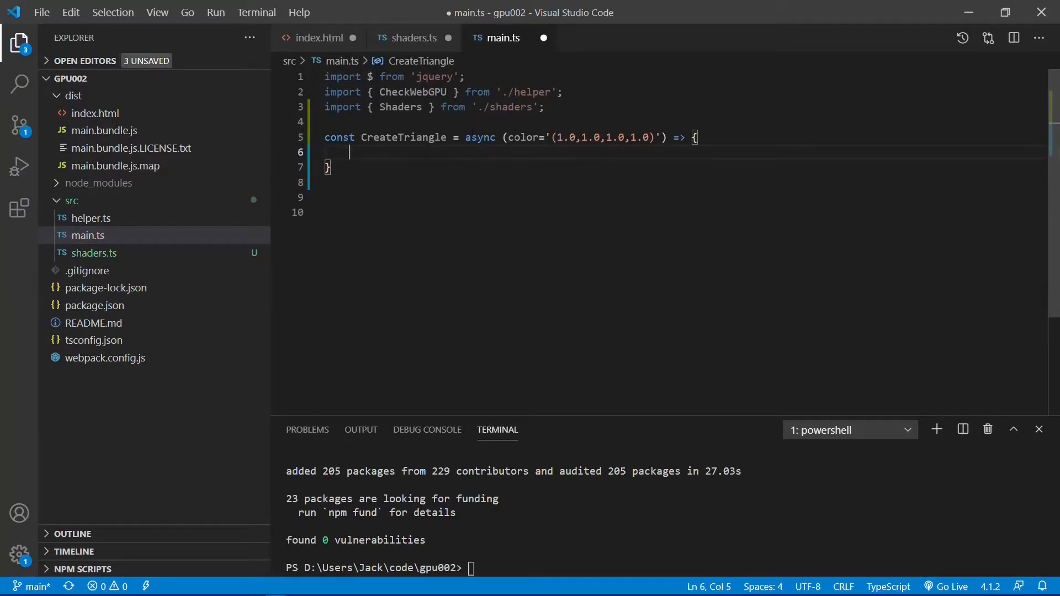
- Review the async arrow signature with default white color and place the cursor in its body
{"action": "double_click", "coordinate": [521, 137]}
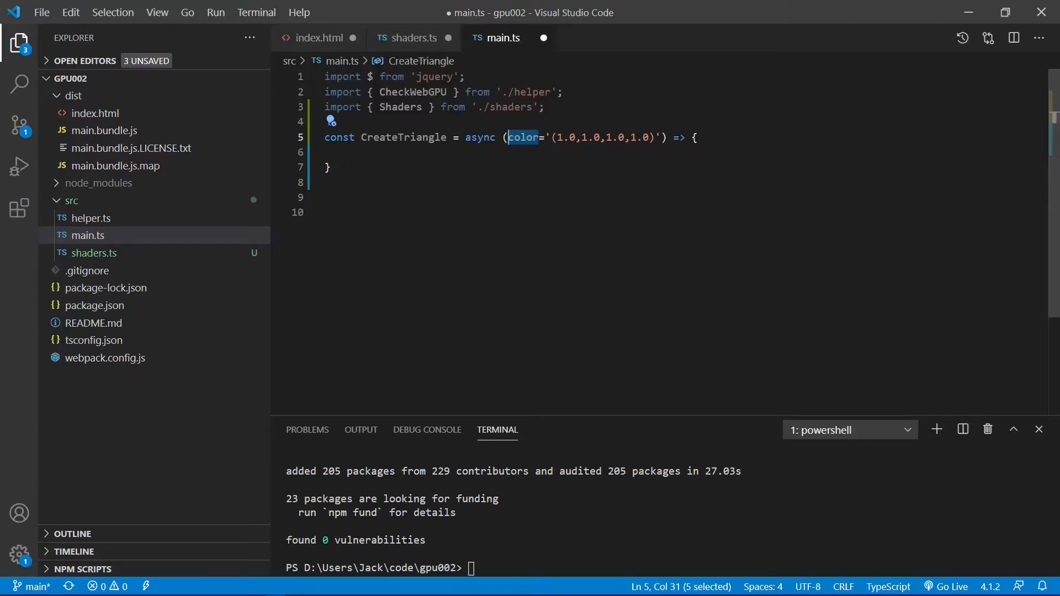
{"action": "left_click", "coordinate": [678, 138]}
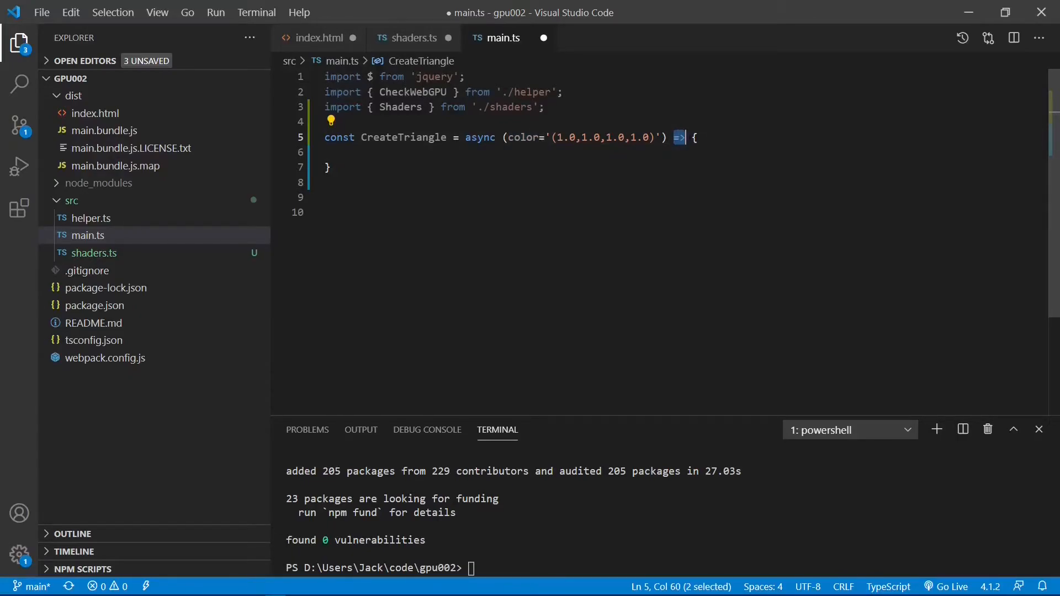
{"action": "left_click", "coordinate": [326, 196]}
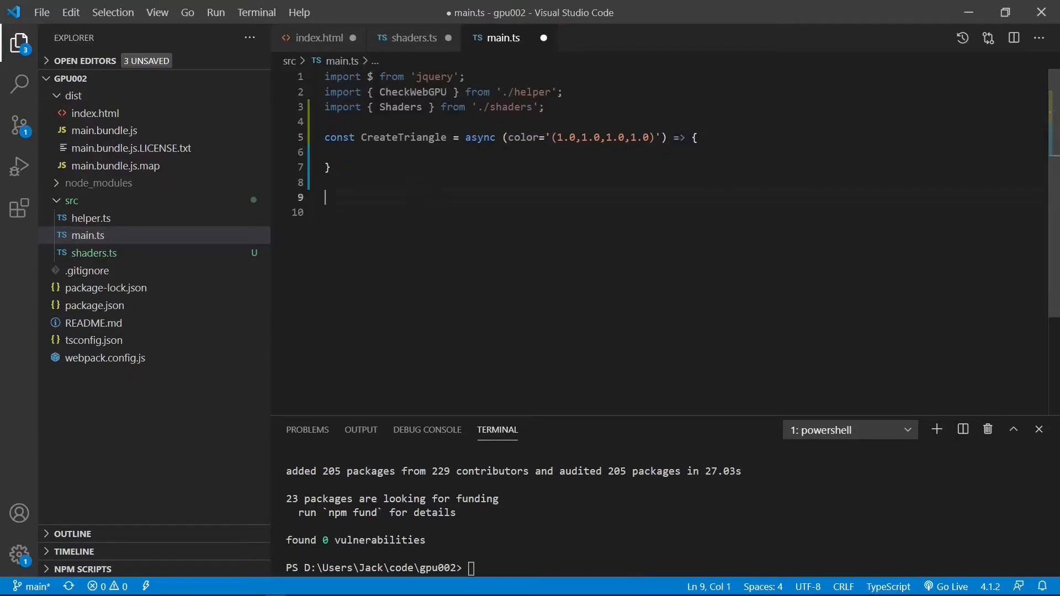
{"action": "double_click", "coordinate": [479, 137]}
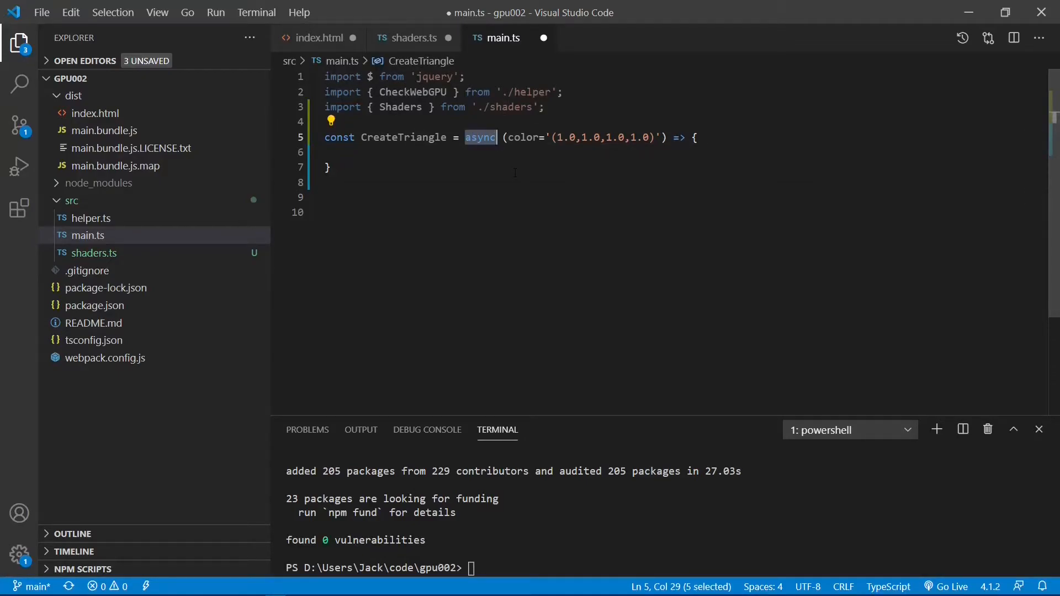
{"action": "mouse_move", "coordinate": [500, 171]}
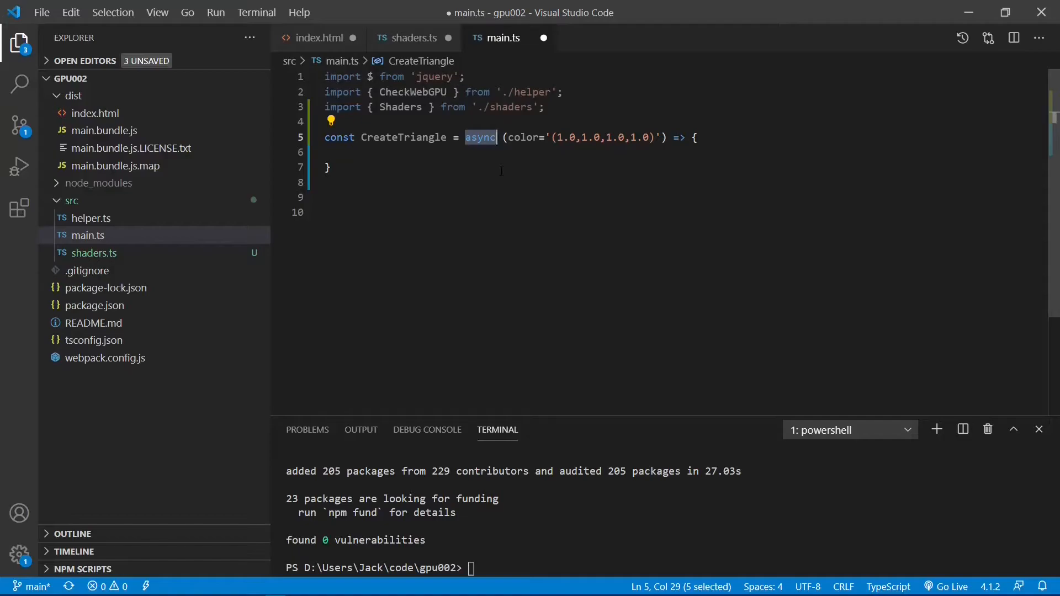
{"action": "left_click", "coordinate": [329, 167]}
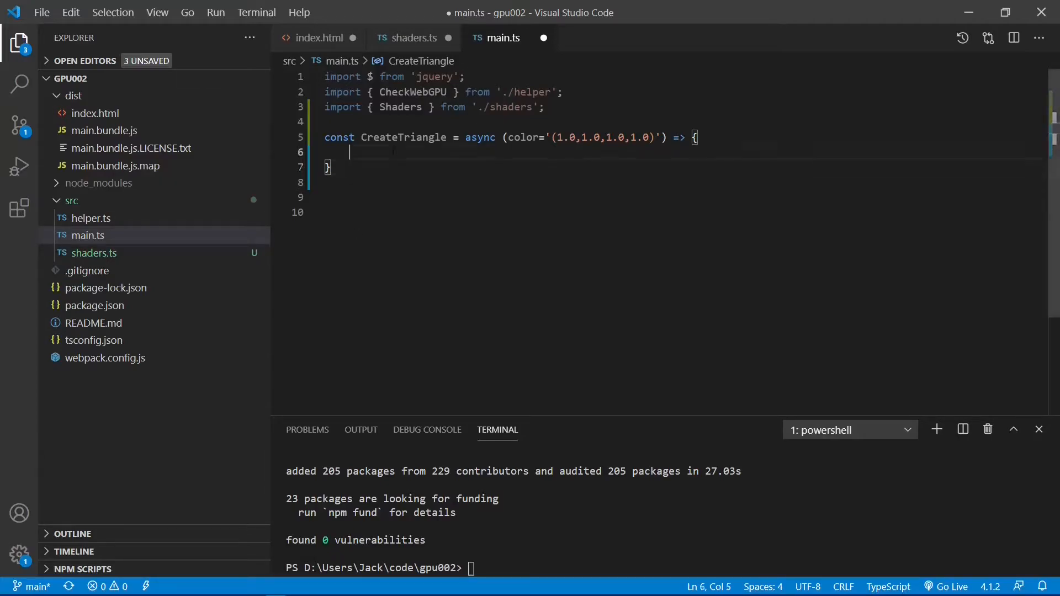
- Insert the gpu002 init snippet checking WebGPU support and getting canvas, adapter, device and context
{"action": "type", "text": "gpu002"}
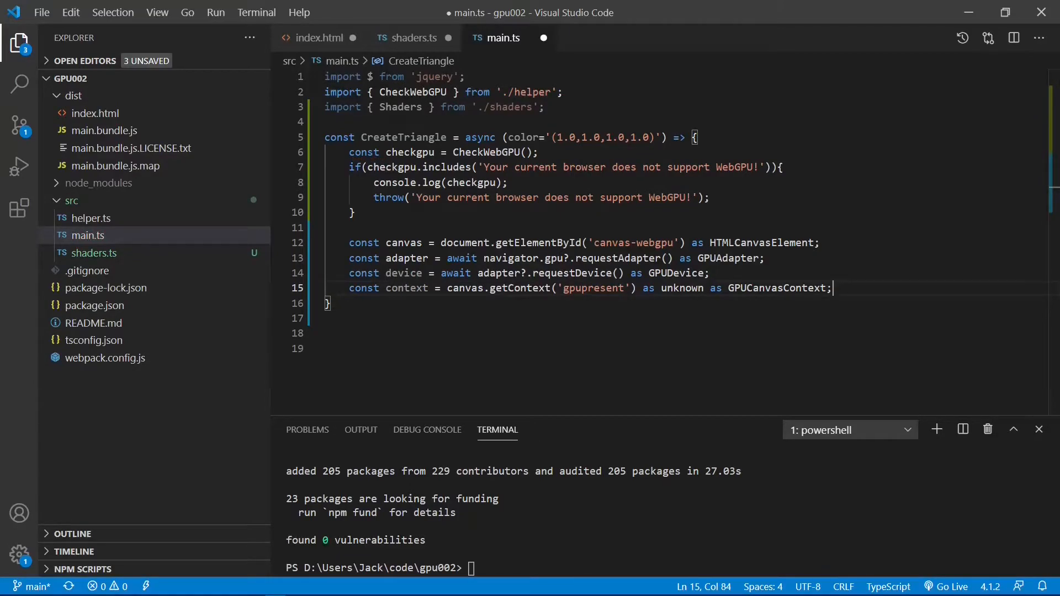
{"action": "left_click", "coordinate": [453, 152]}
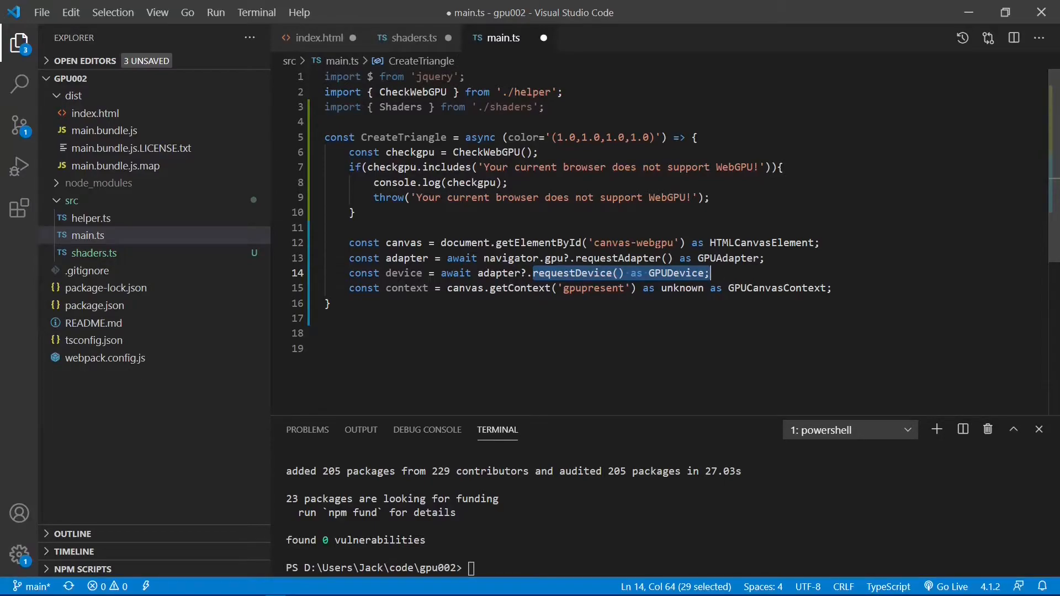
{"action": "mouse_move", "coordinate": [602, 258]}
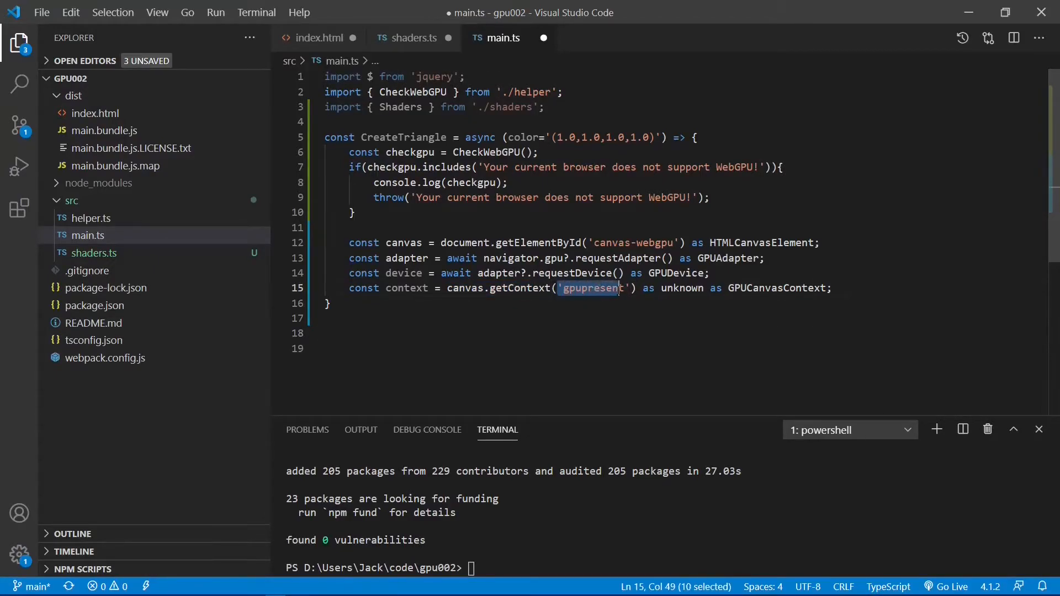
{"action": "key", "text": "shift+right"}
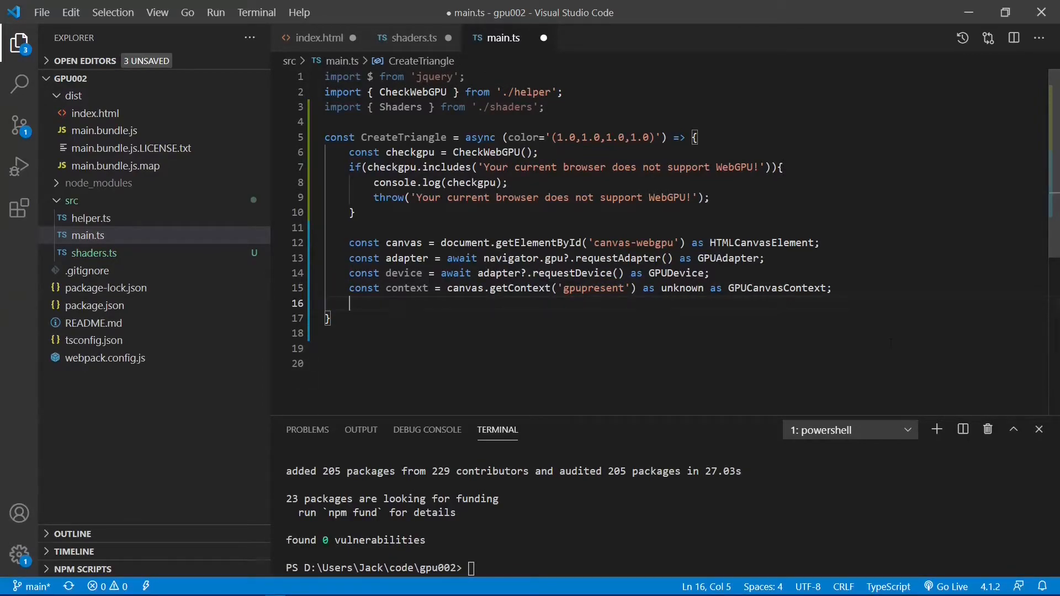
{"action": "type", "text": "gpu002"}
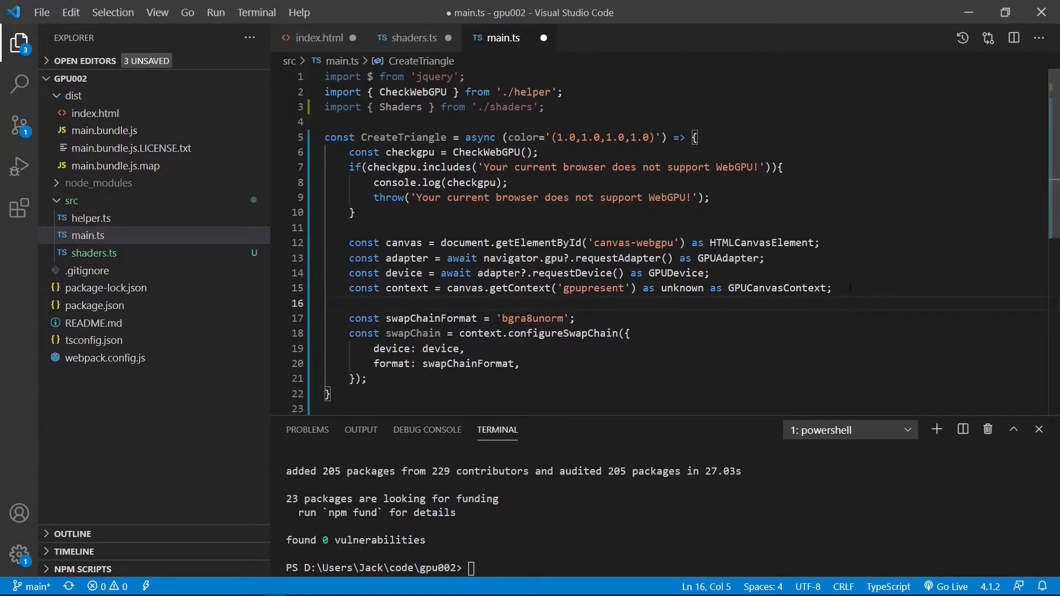
- Highlight the swap chain context and start the next gpu002 snippet prefix
{"action": "double_click", "coordinate": [483, 213]}
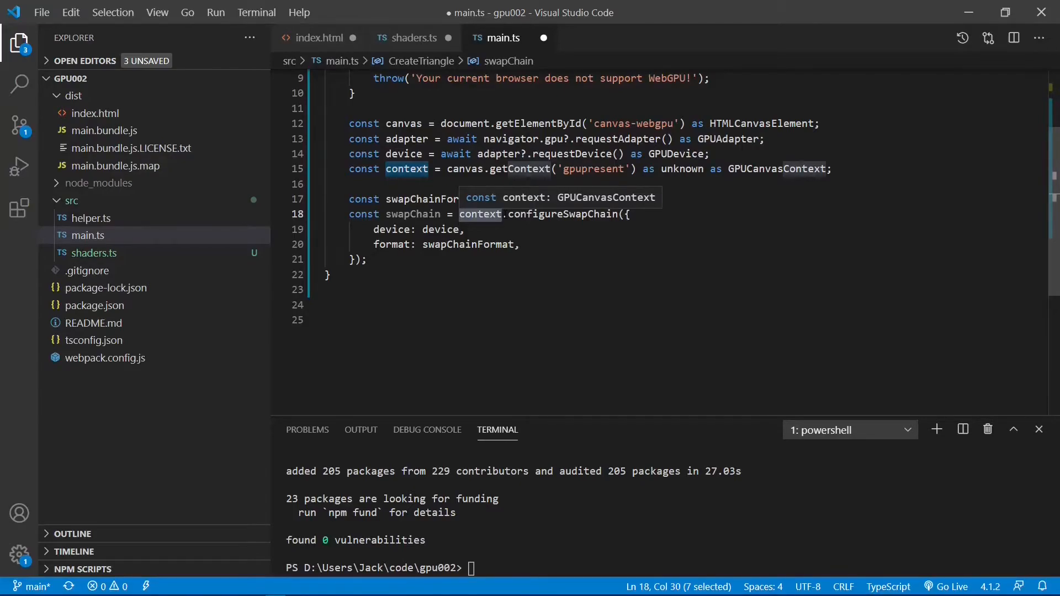
{"action": "type", "text": "gpu002"}
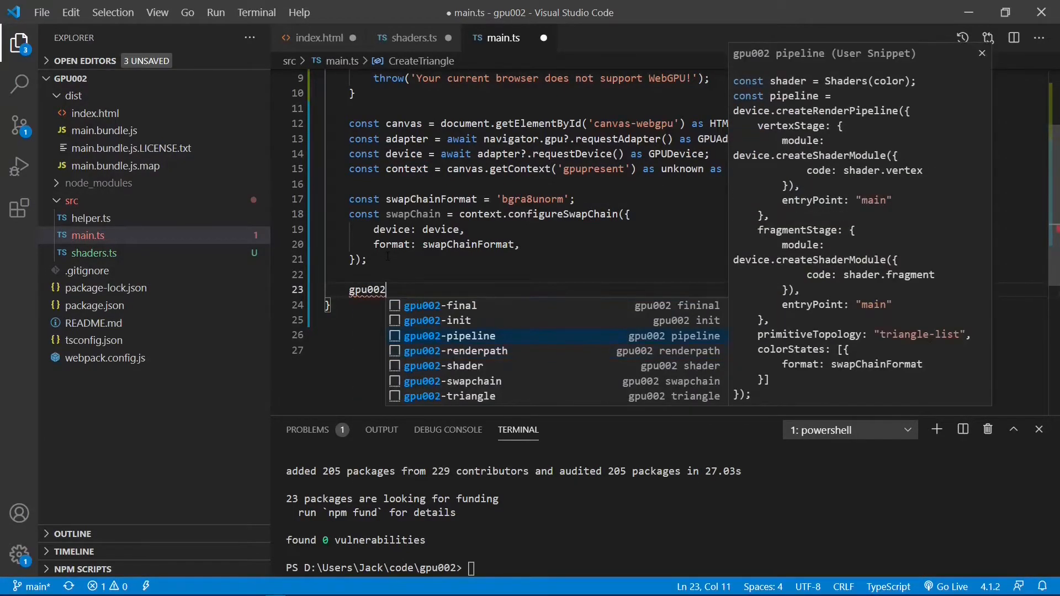
- Insert the gpu002-pipeline snippet with shader.vertex and shader.fragment stages
{"action": "left_click", "coordinate": [448, 336]}
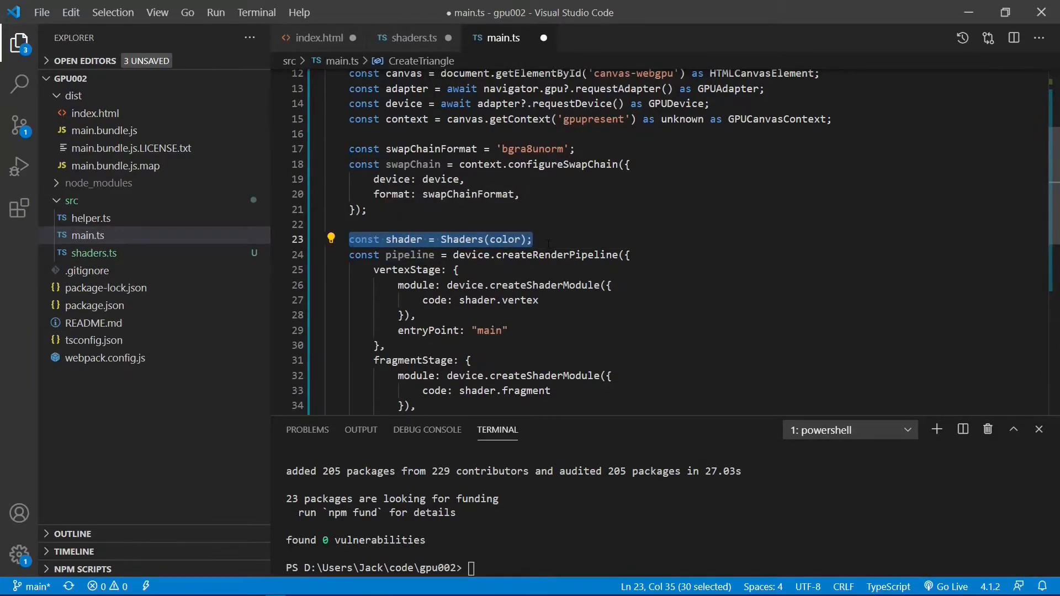
{"action": "mouse_move", "coordinate": [576, 255]}
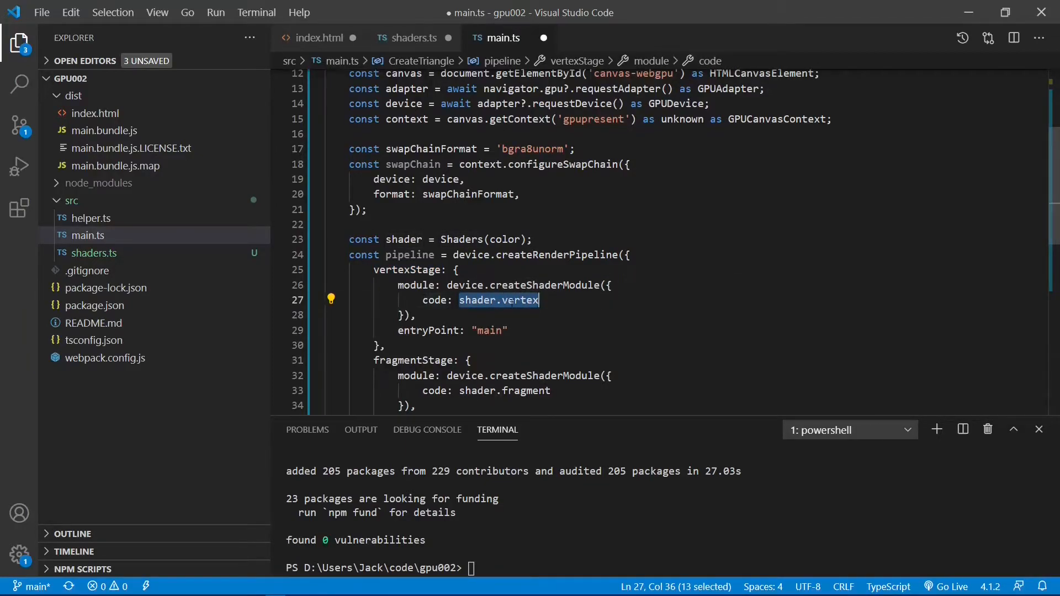
{"action": "scroll", "scroll_direction": "down", "scroll_amount": 3}
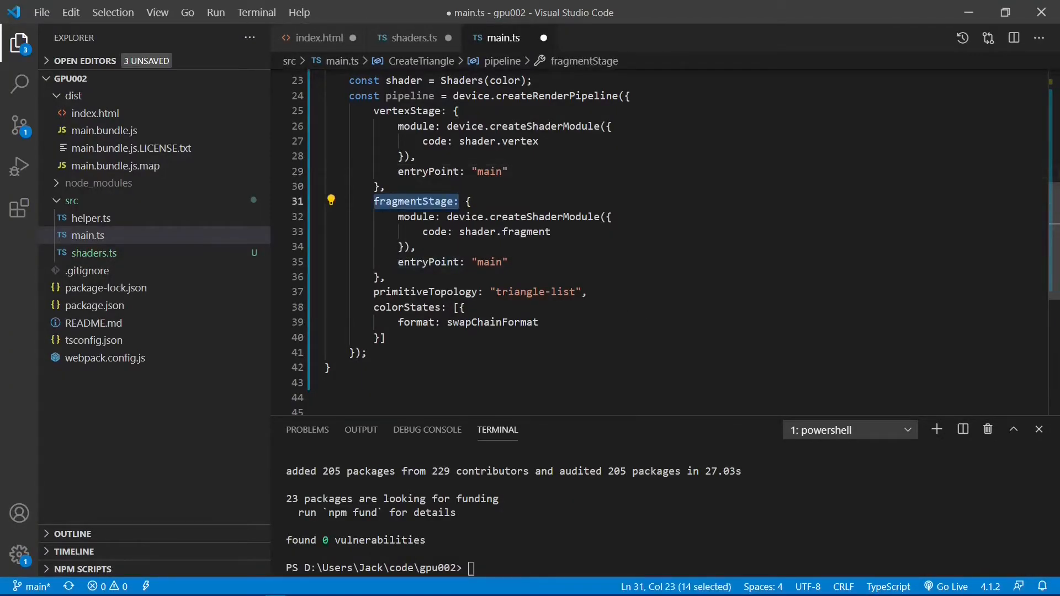
{"action": "double_click", "coordinate": [505, 230]}
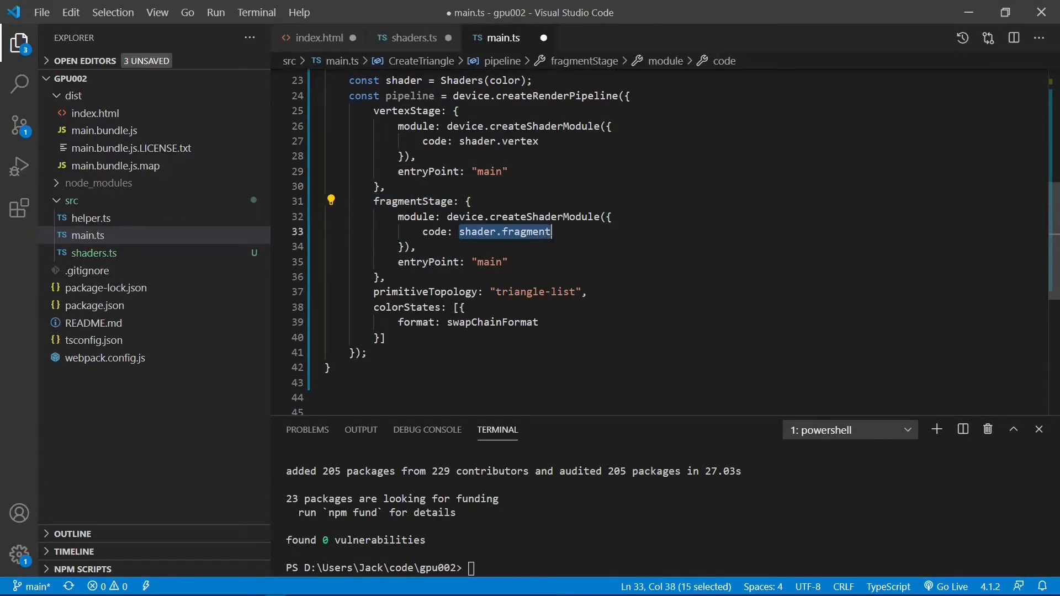
{"action": "mouse_move", "coordinate": [503, 231]}
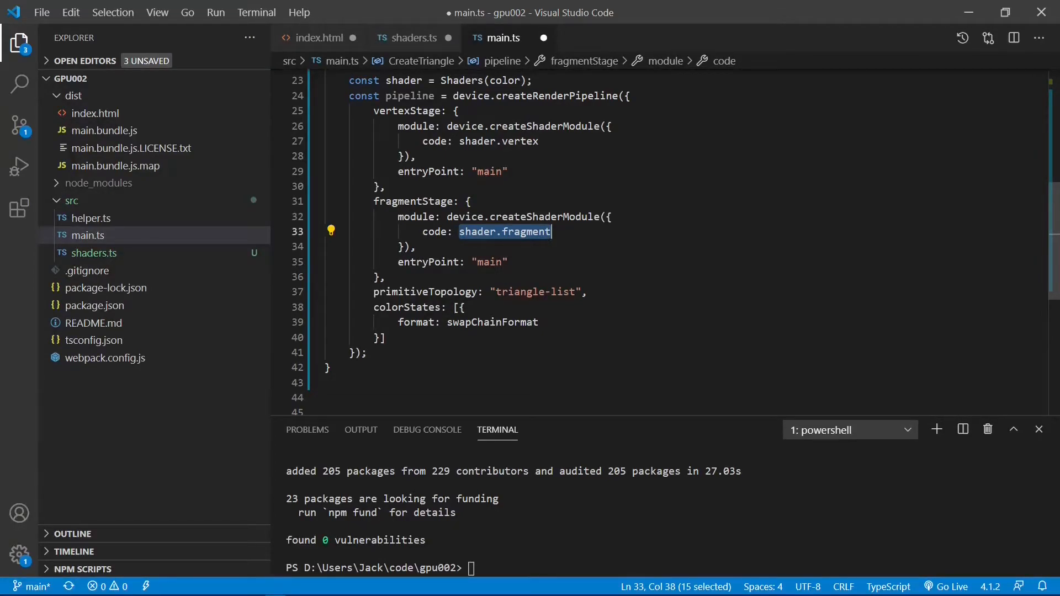
{"action": "left_click", "coordinate": [512, 263]}
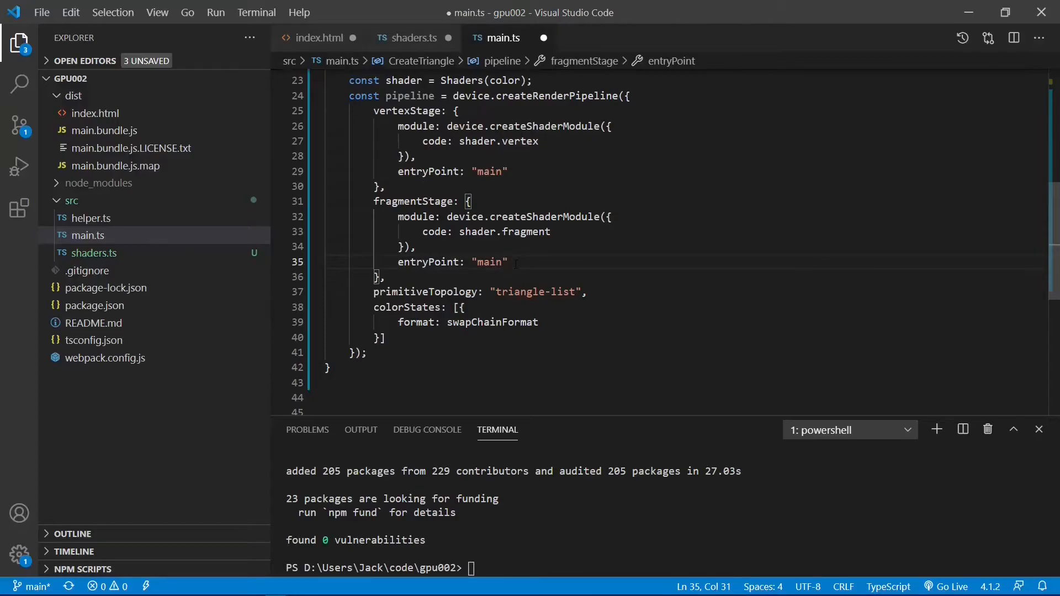
- Review triangle-list primitiveTopology and the swapChainFormat colorStates in the pipeline
{"action": "double_click", "coordinate": [426, 252]}
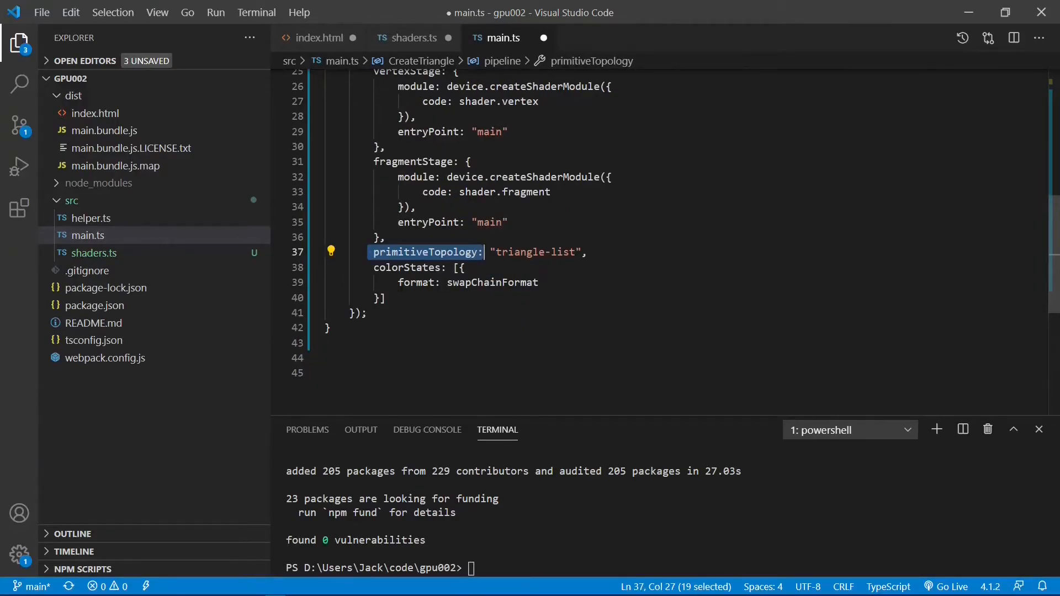
{"action": "mouse_move", "coordinate": [417, 282]}
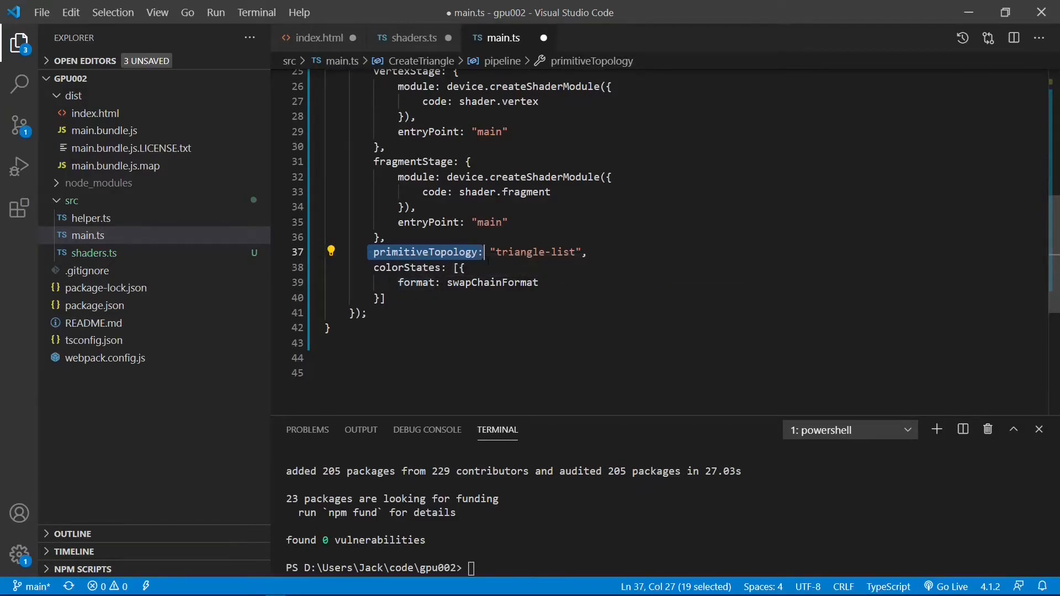
{"action": "double_click", "coordinate": [535, 252]}
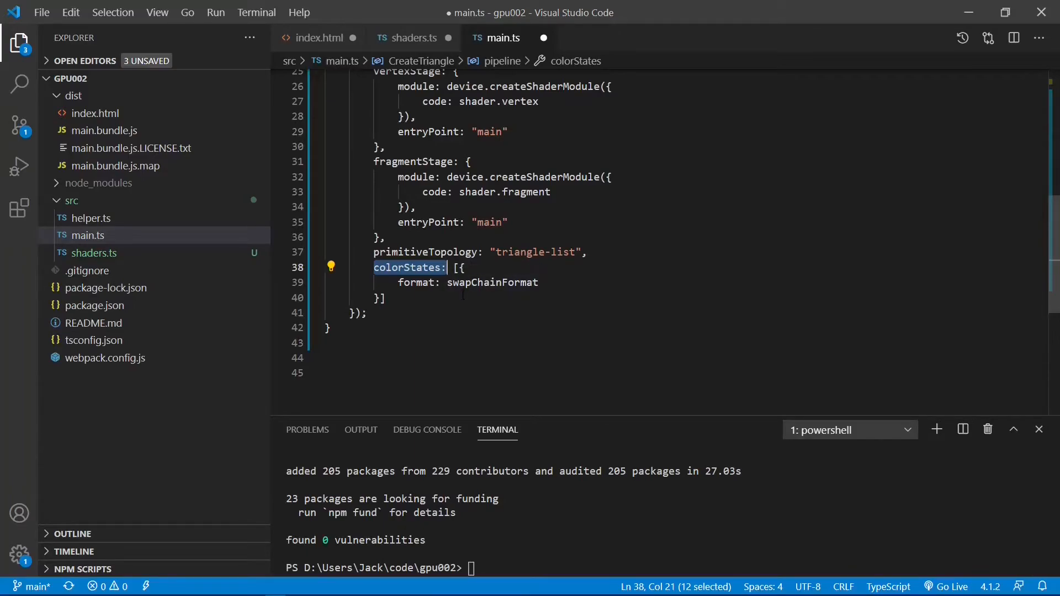
{"action": "double_click", "coordinate": [409, 283]}
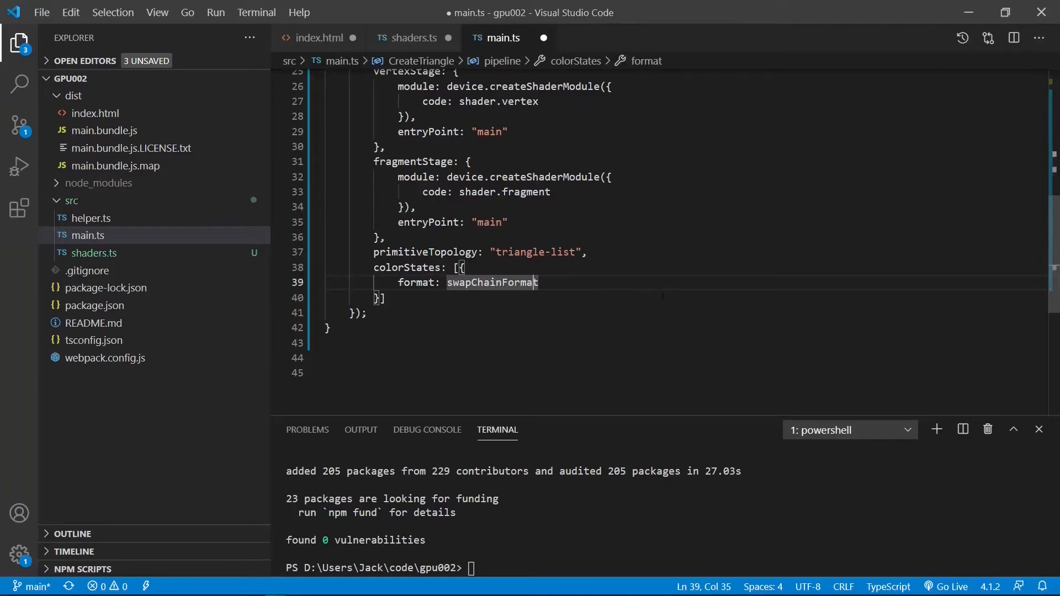
{"action": "scroll", "scroll_direction": "up", "scroll_amount": 3}
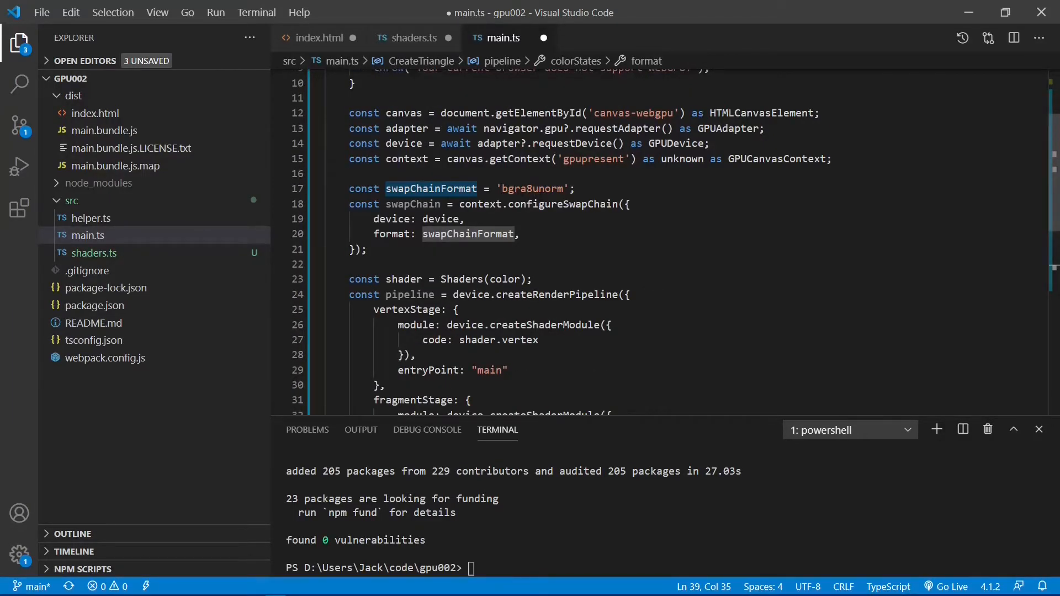
{"action": "scroll", "scroll_direction": "down", "scroll_amount": 3}
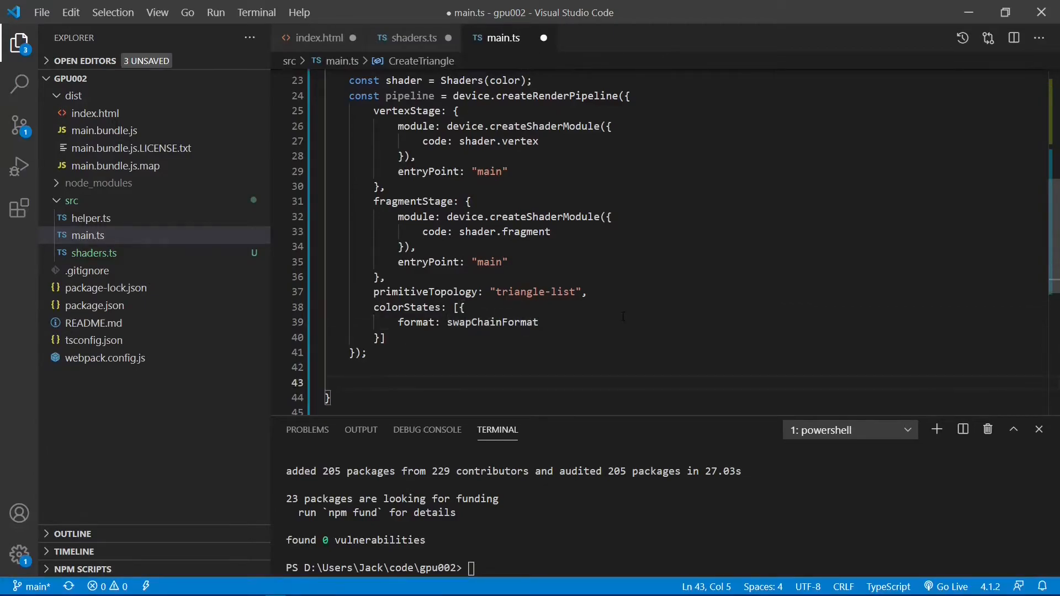
{"action": "type", "text": "gpu"}
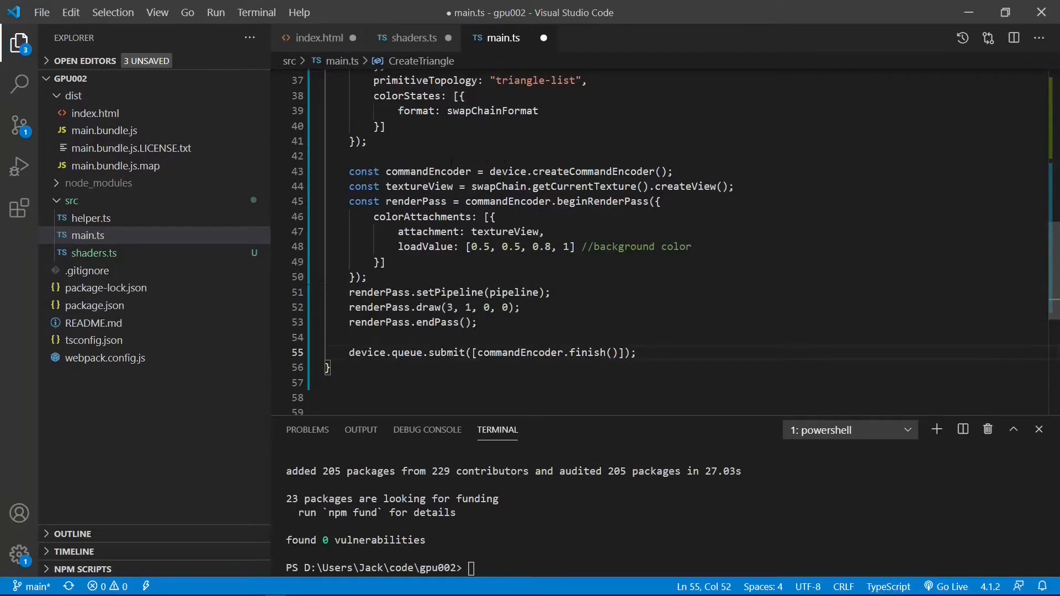
{"action": "double_click", "coordinate": [429, 171]}
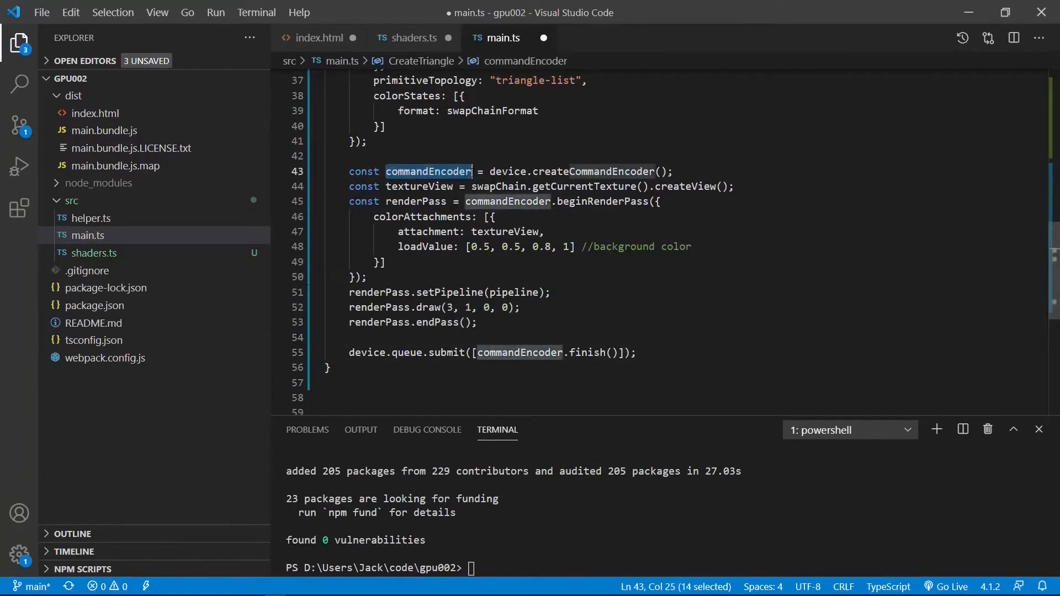
{"action": "mouse_move", "coordinate": [427, 171]}
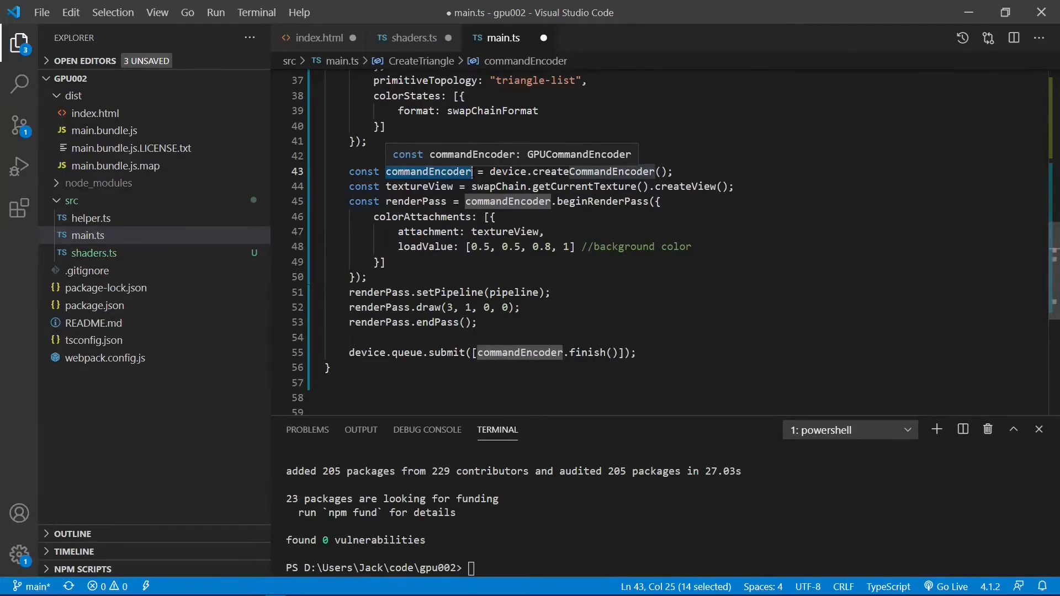
{"action": "left_click", "coordinate": [421, 216]}
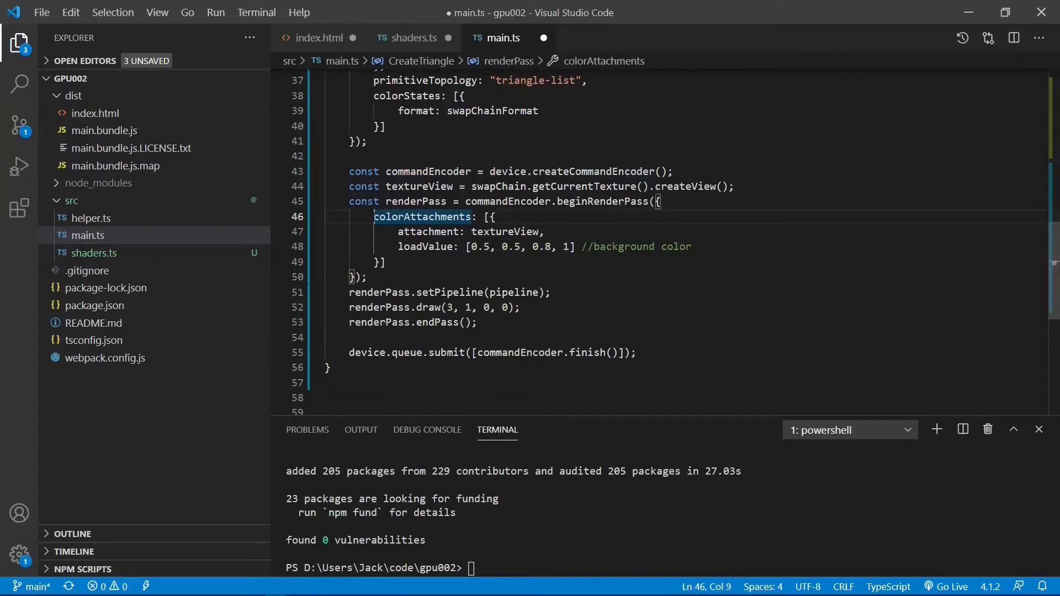
{"action": "double_click", "coordinate": [422, 216]}
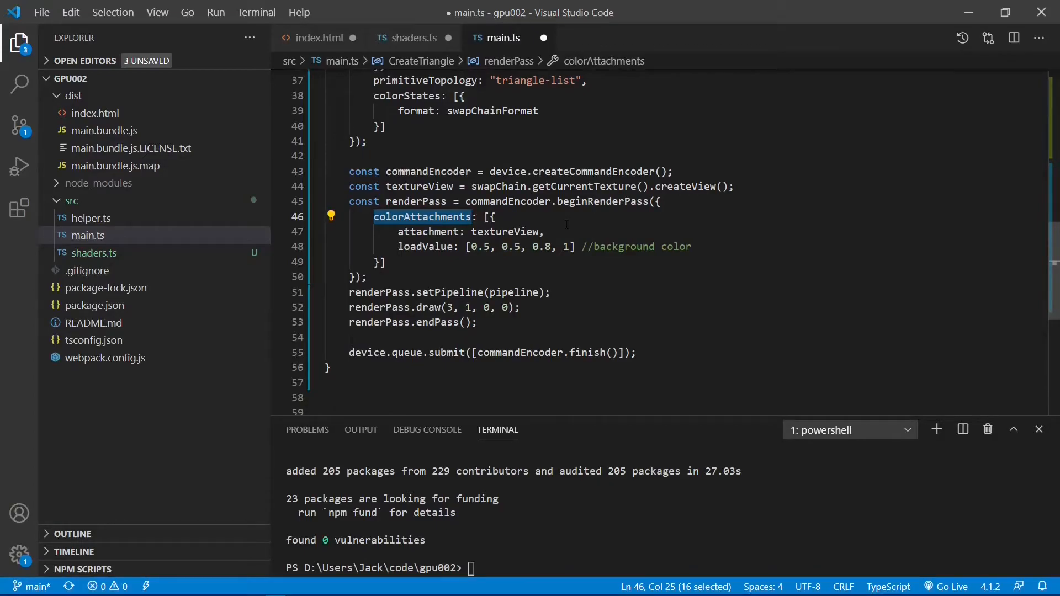
{"action": "double_click", "coordinate": [503, 230]}
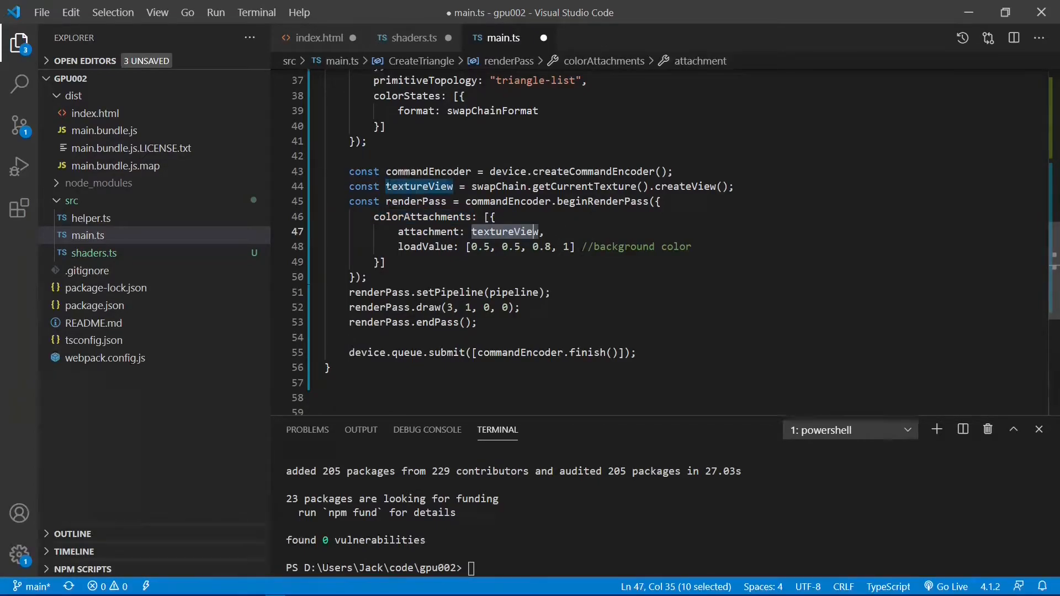
{"action": "left_click", "coordinate": [419, 186]}
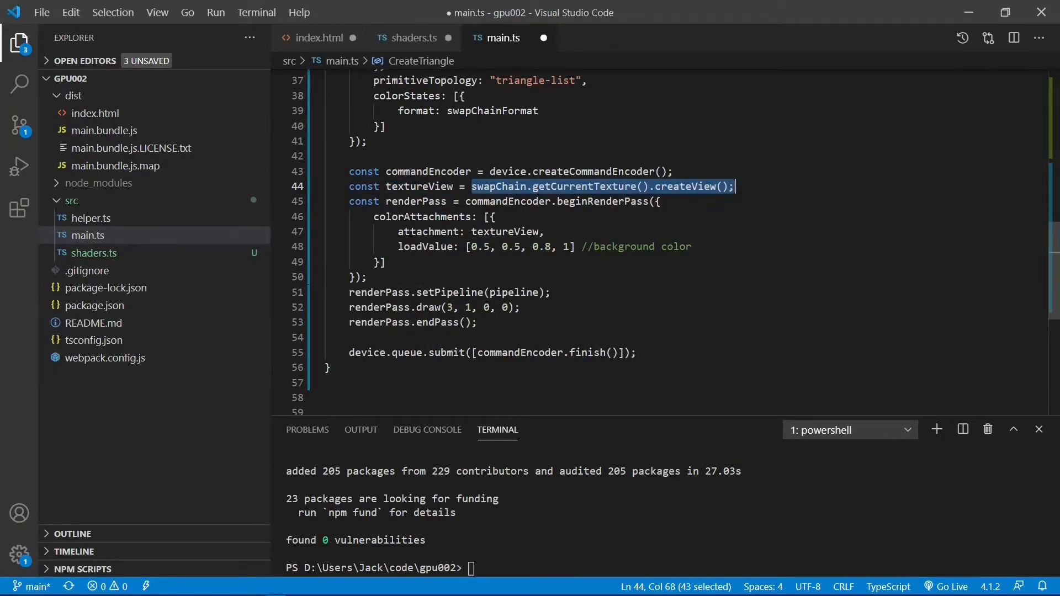
{"action": "left_click", "coordinate": [385, 261]}
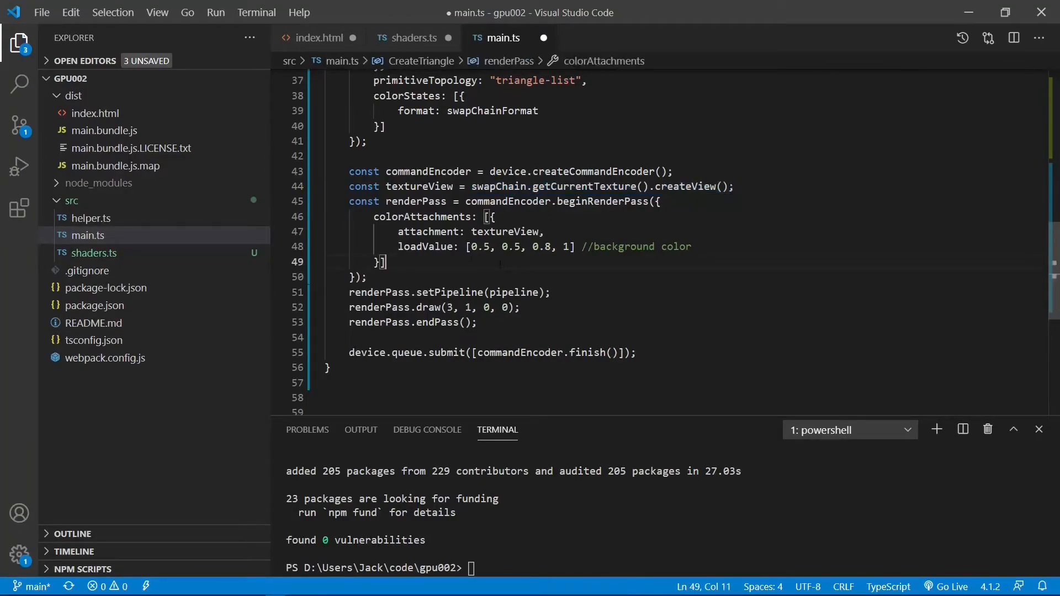
{"action": "double_click", "coordinate": [427, 247]}
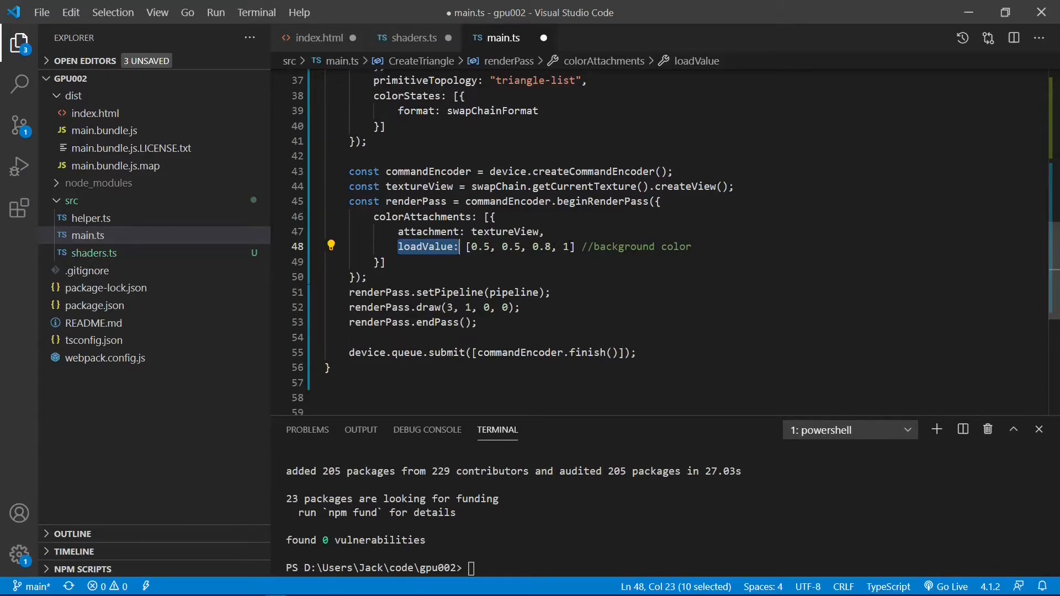
{"action": "left_click", "coordinate": [571, 246]}
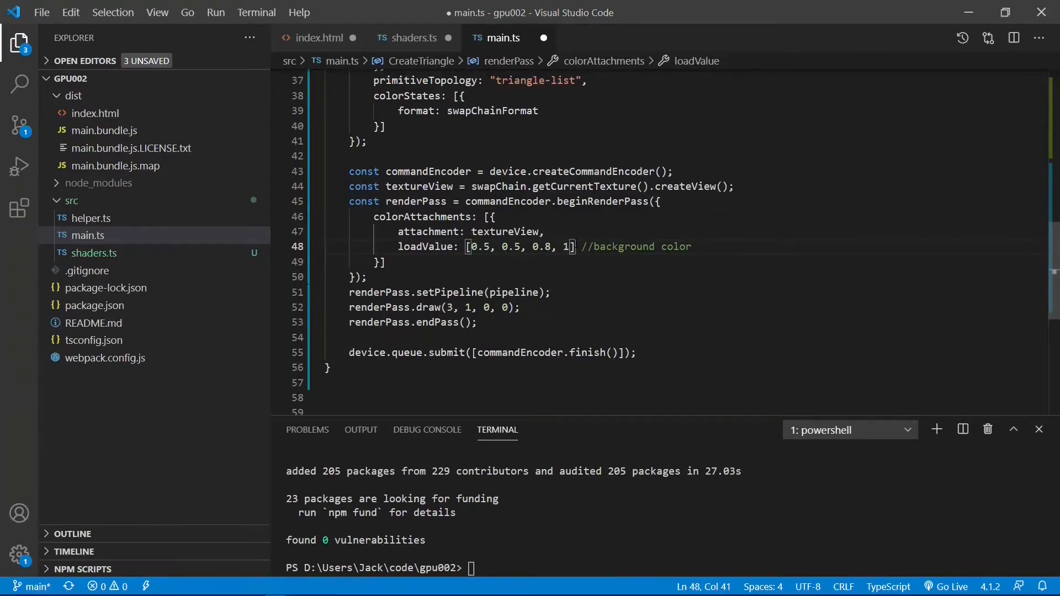
{"action": "double_click", "coordinate": [511, 253]}
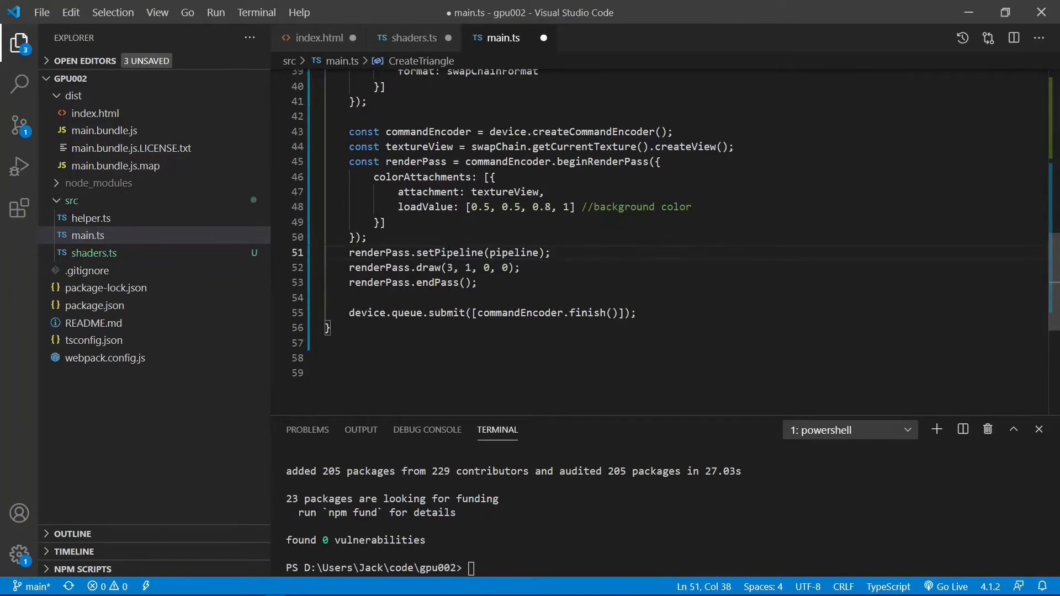
{"action": "left_click", "coordinate": [519, 267]}
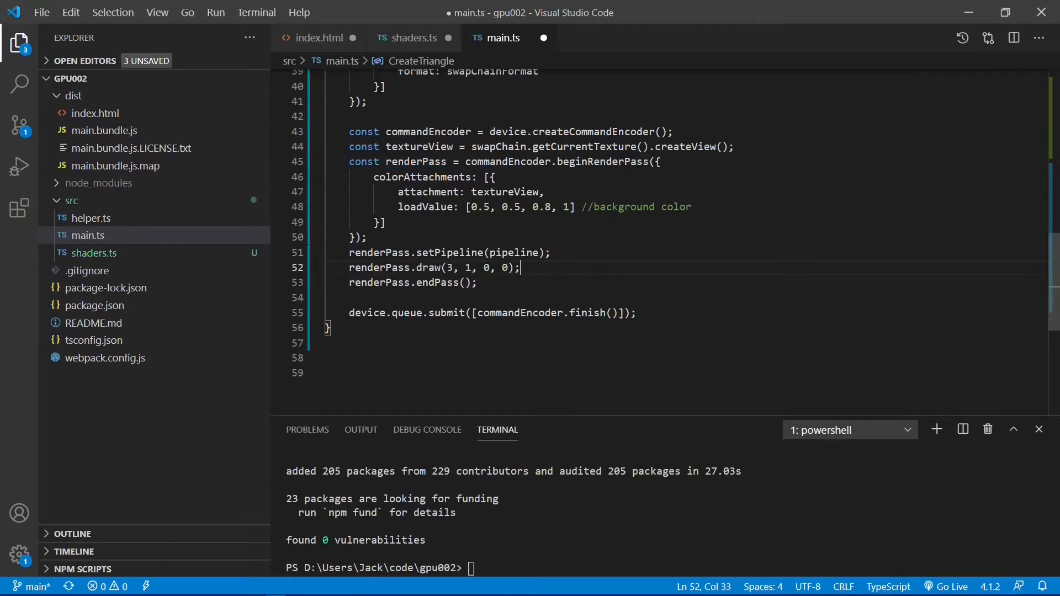
{"action": "double_click", "coordinate": [427, 267]}
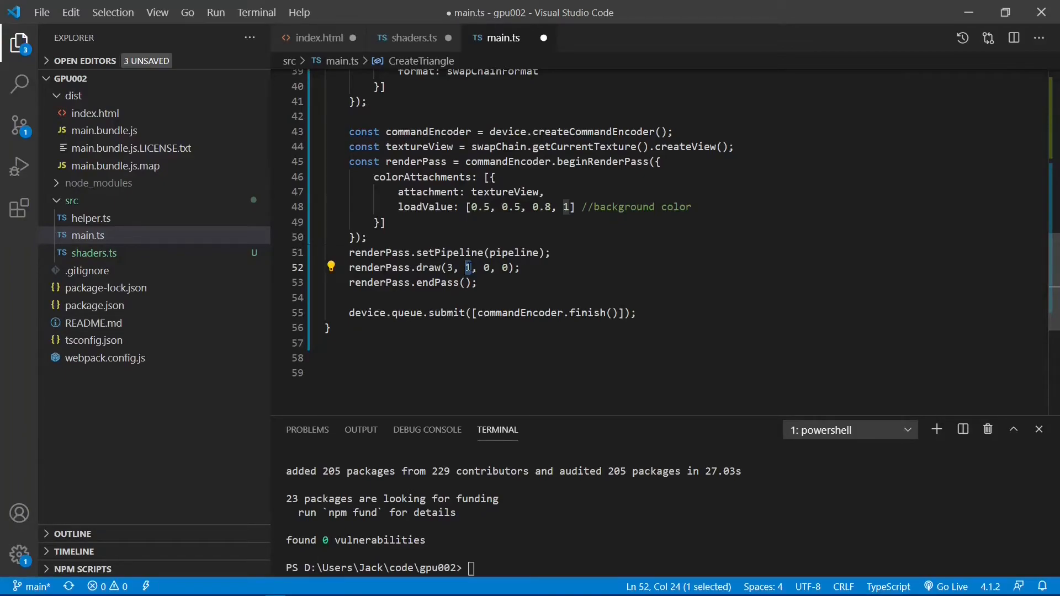
{"action": "left_click", "coordinate": [331, 297]}
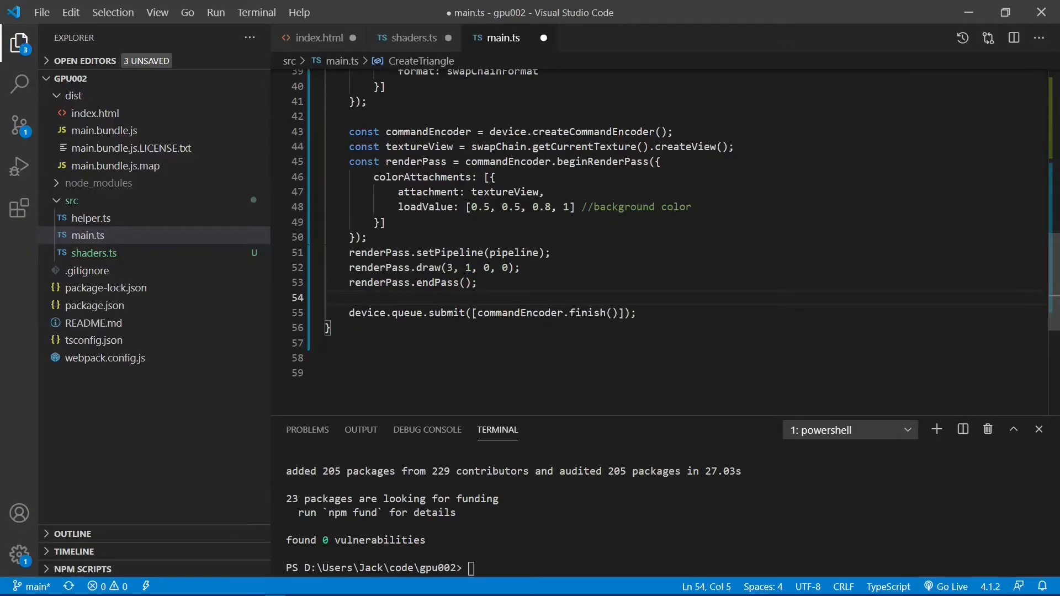
{"action": "double_click", "coordinate": [448, 267]}
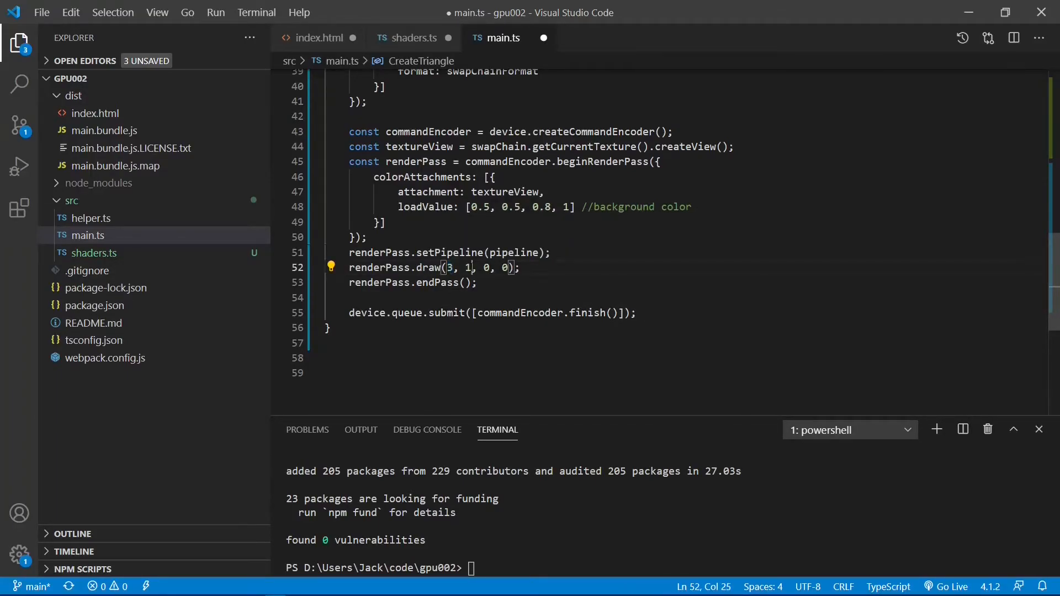
{"action": "double_click", "coordinate": [467, 267]}
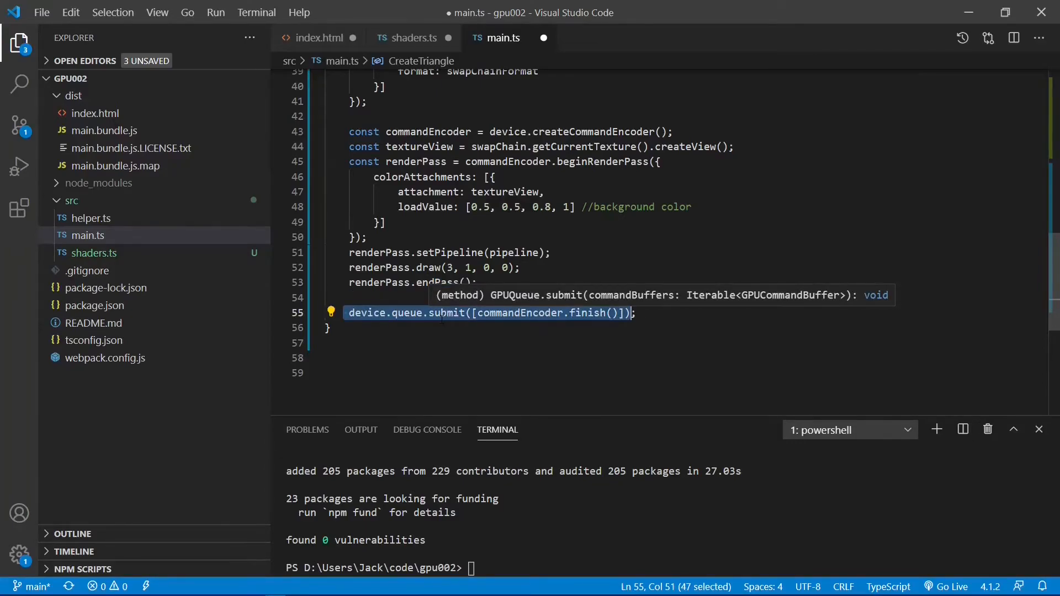
{"action": "mouse_move", "coordinate": [438, 327]}
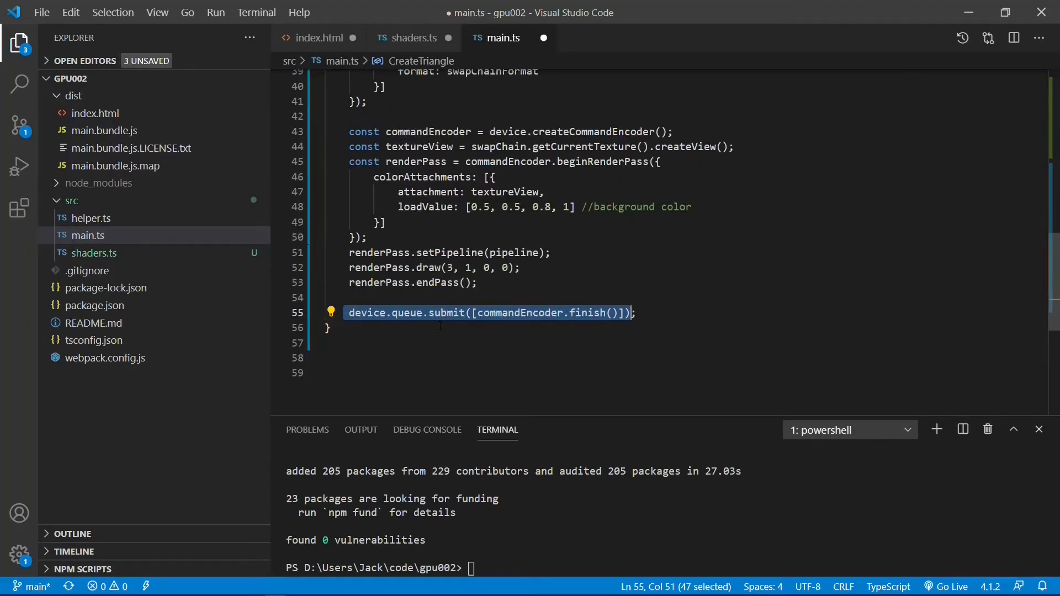
- Add CreateTriangle() on load plus a #id-btn click handler reading #id-color into CreateTriangle(color)
{"action": "scroll", "scroll_direction": "up", "scroll_amount": 3}
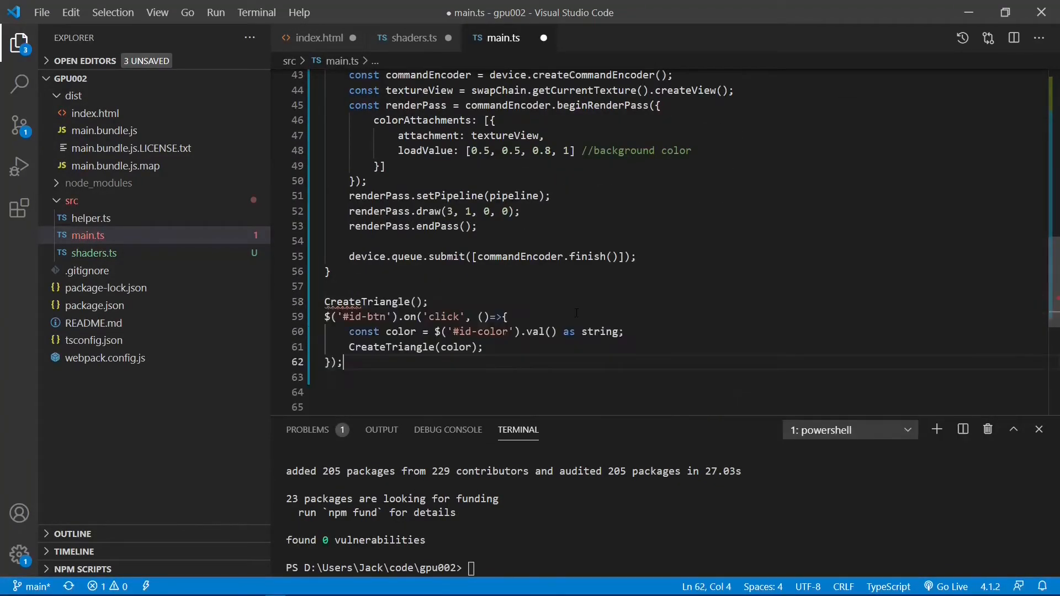
{"action": "double_click", "coordinate": [370, 302]}
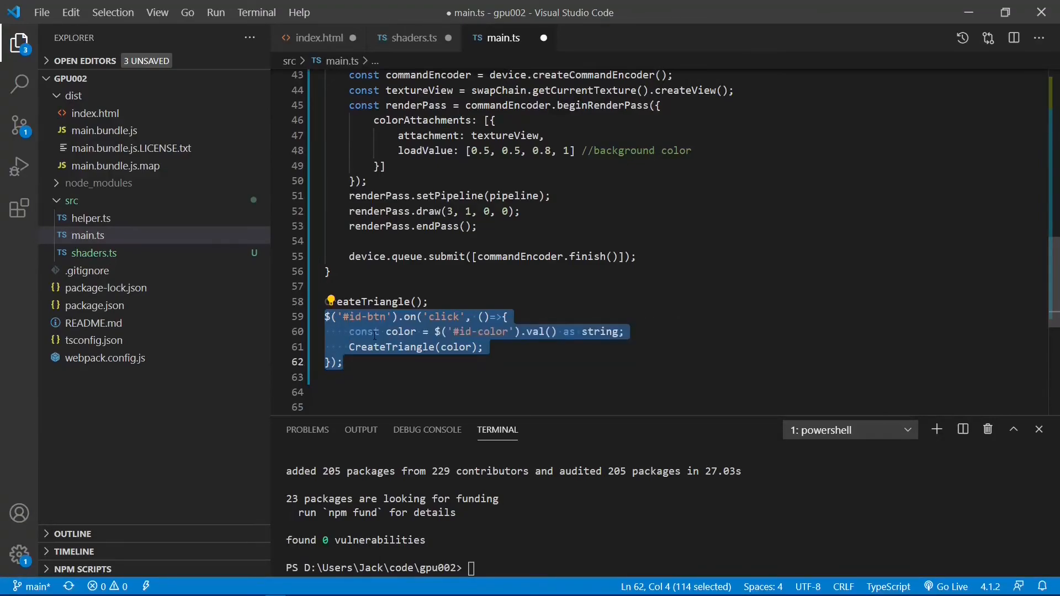
{"action": "left_click", "coordinate": [505, 316]}
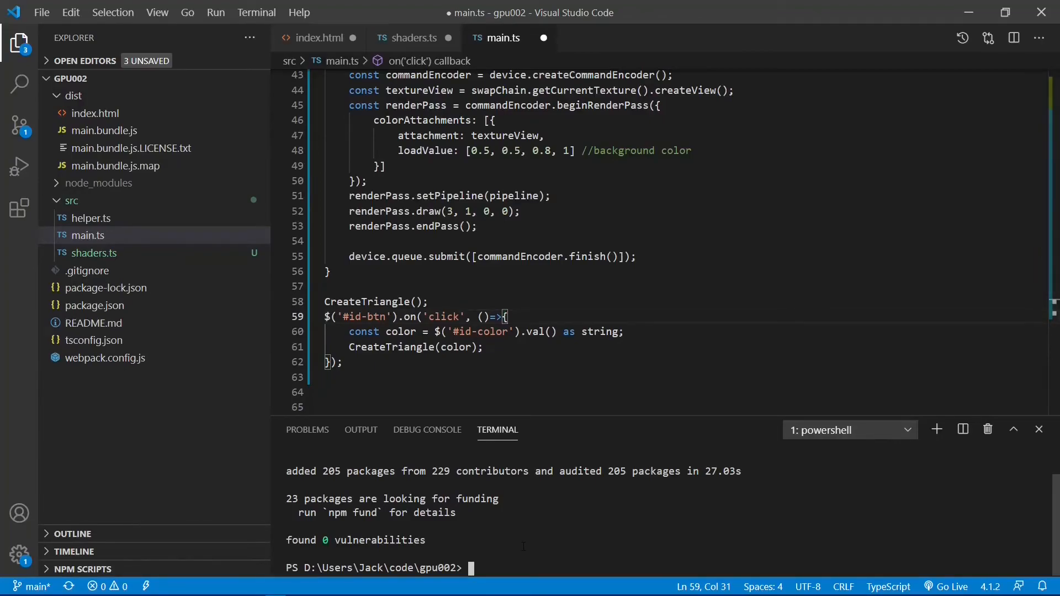
- Run npm run prod so webpack emits an updated dist/main.bundle.js
{"action": "type", "text": "npm run prod"}
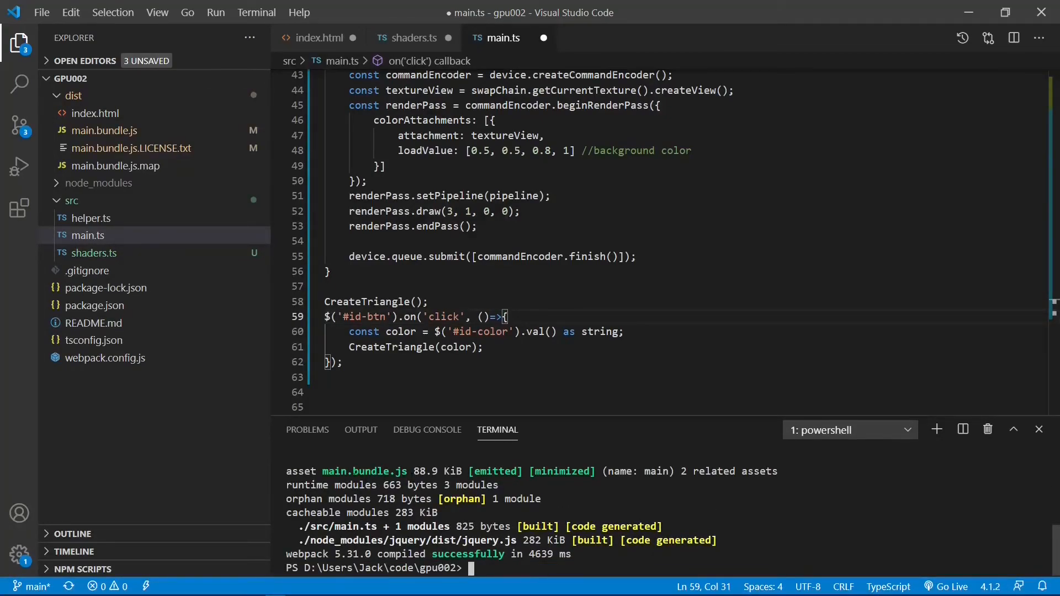
{"action": "double_click", "coordinate": [364, 471]}
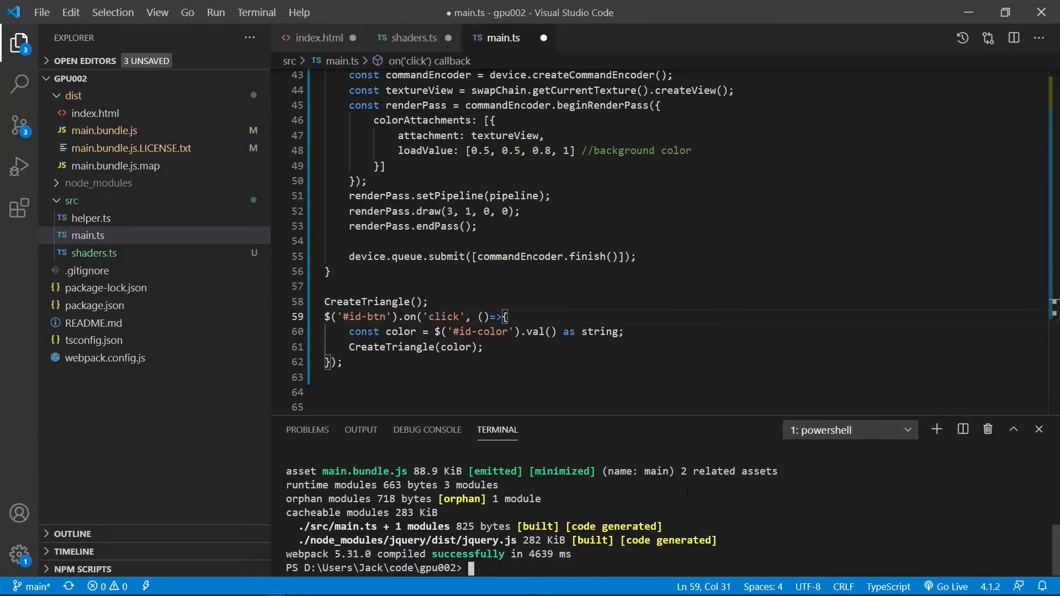
{"action": "mouse_move", "coordinate": [955, 586]}
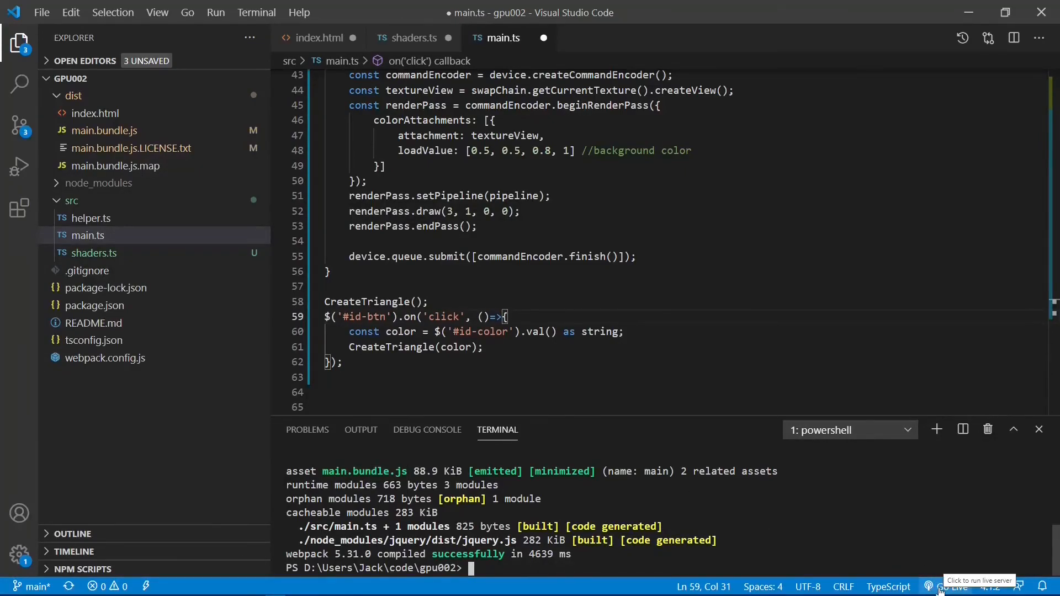
{"action": "mouse_move", "coordinate": [952, 586]}
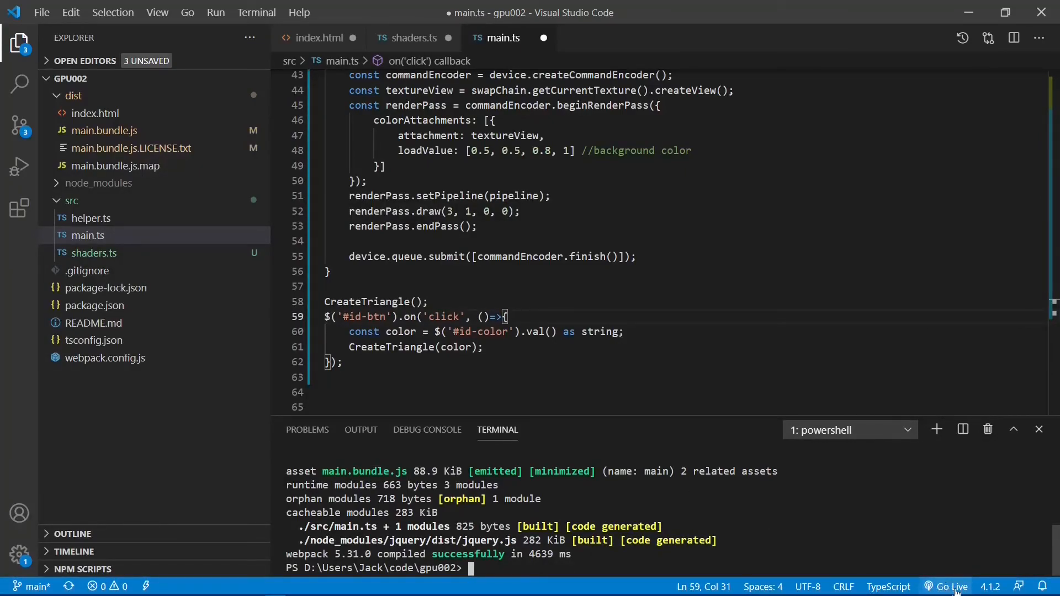
{"action": "mouse_move", "coordinate": [952, 587]}
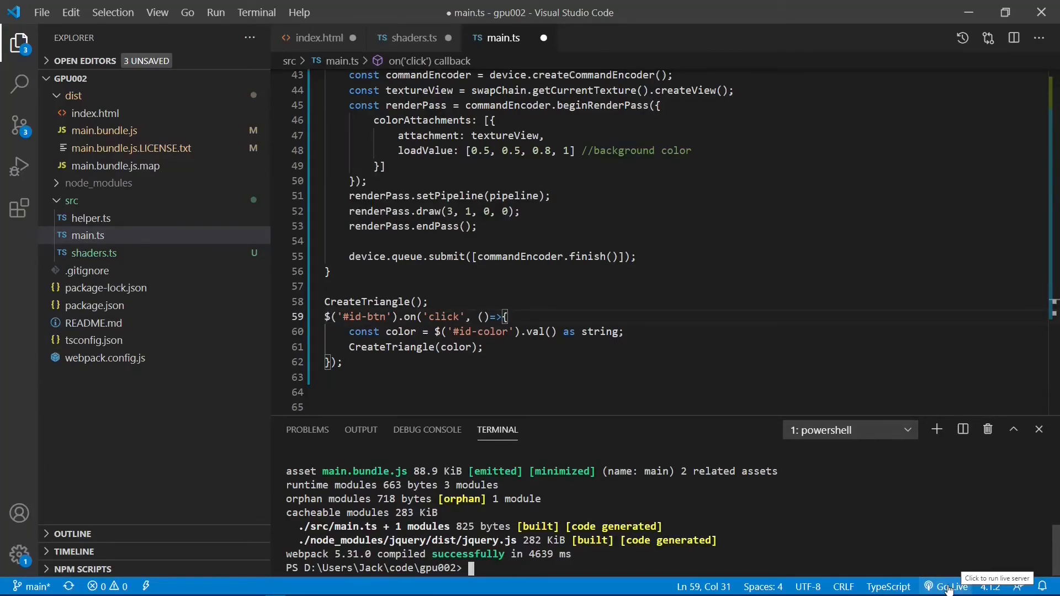
- Go Live, set Color to (0.0,1.0,0.0,1.0) and Change Color to turn the triangle green
{"action": "left_click", "coordinate": [953, 587]}
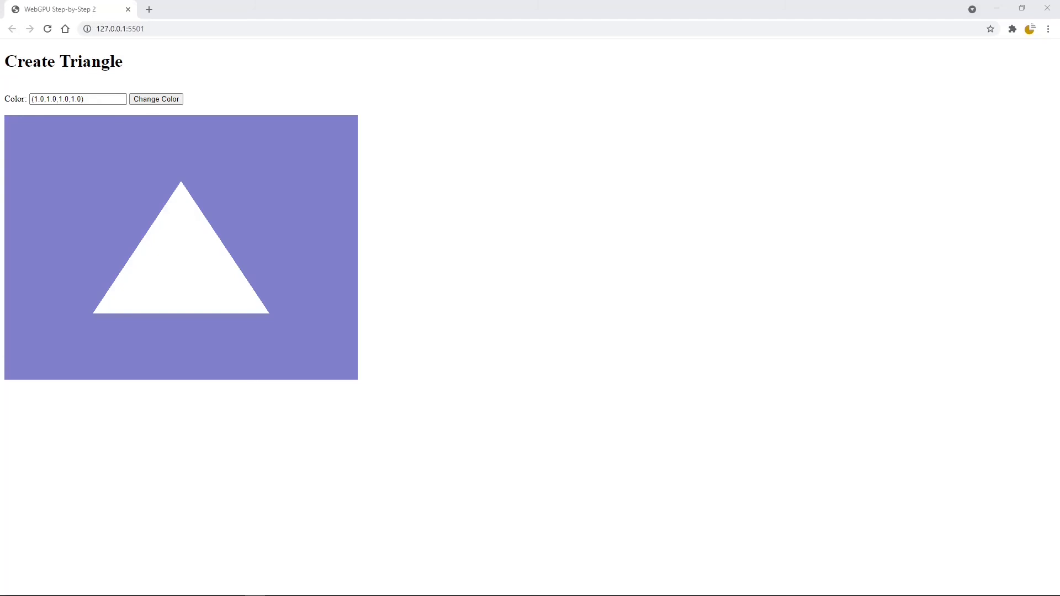
{"action": "left_click", "coordinate": [41, 98]}
{"action": "type", "text": "0"}
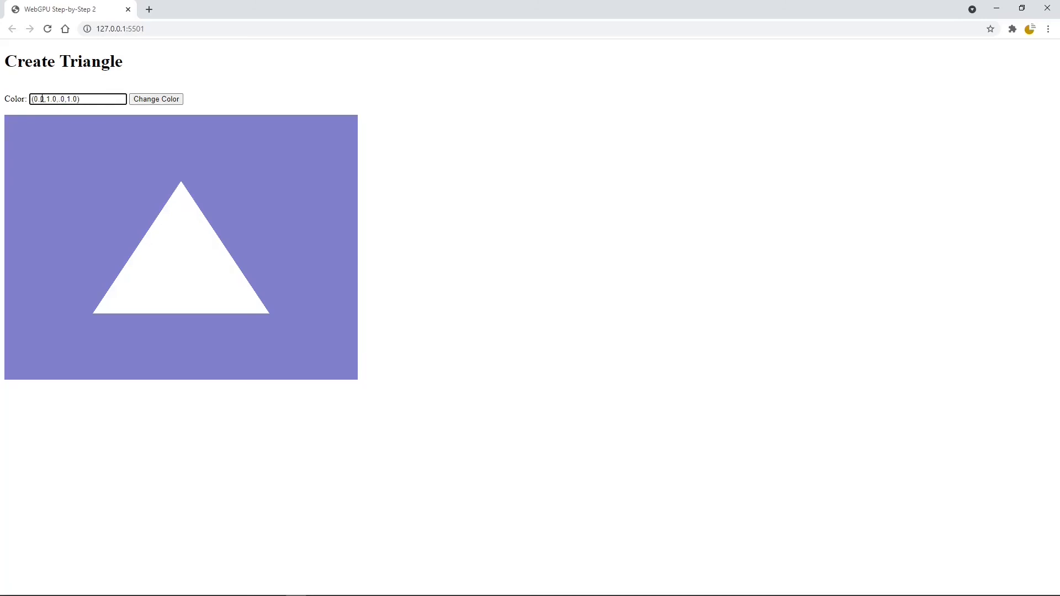
{"action": "left_click", "coordinate": [156, 99]}
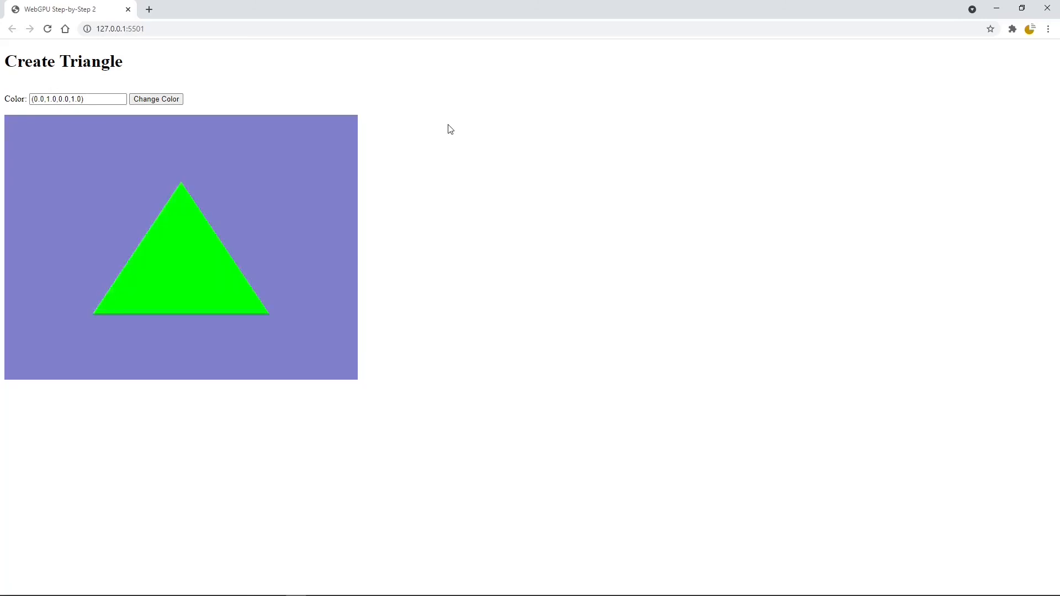